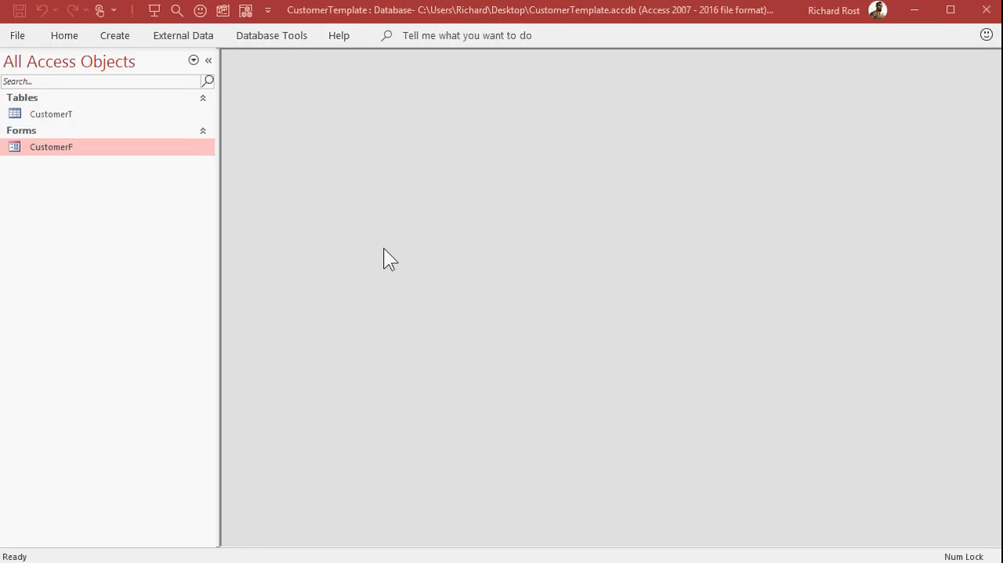
mouse_move(98, 116)
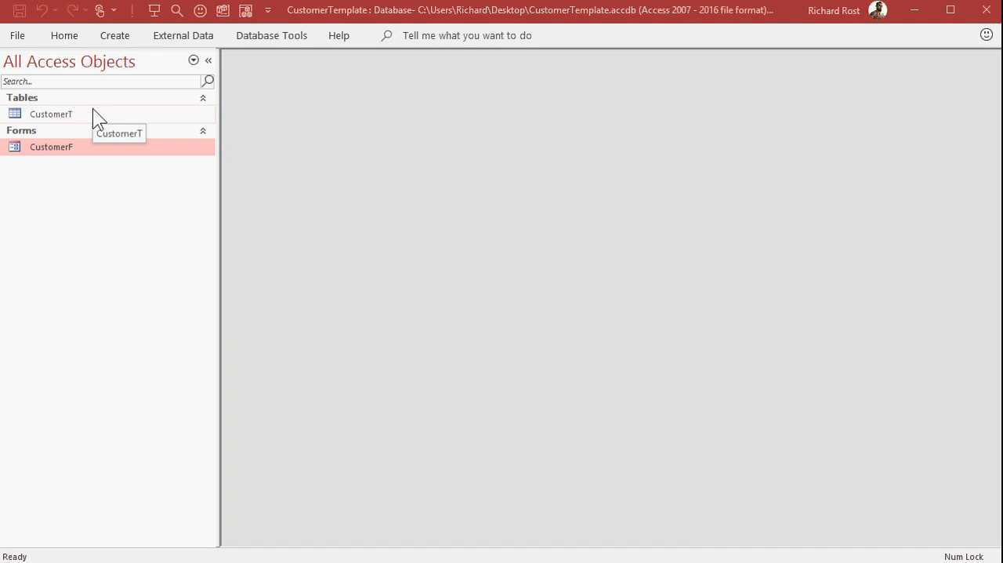
- Open the CustomerT table and scroll right through its fields to IsActive
left_click(51, 113)
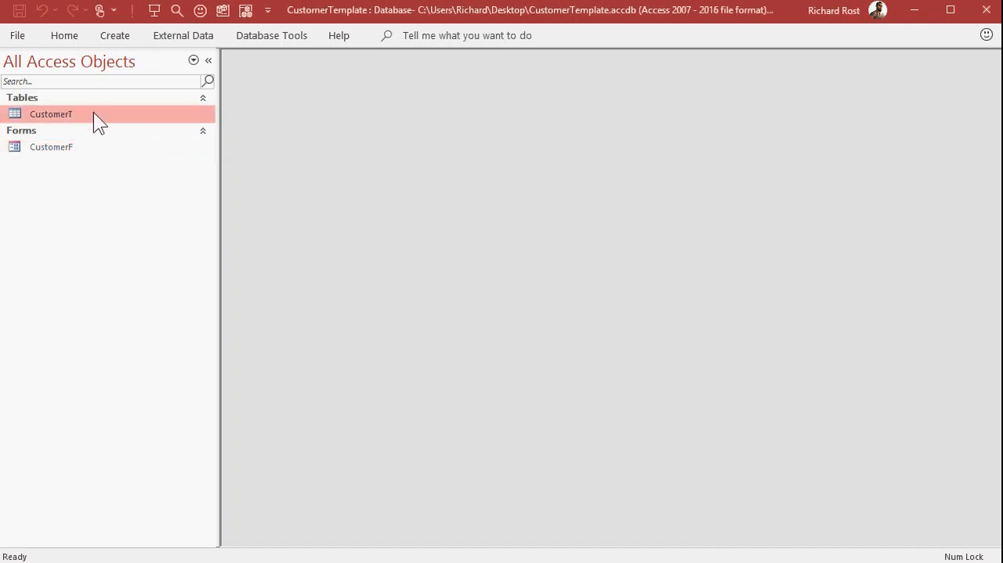
double_click(51, 114)
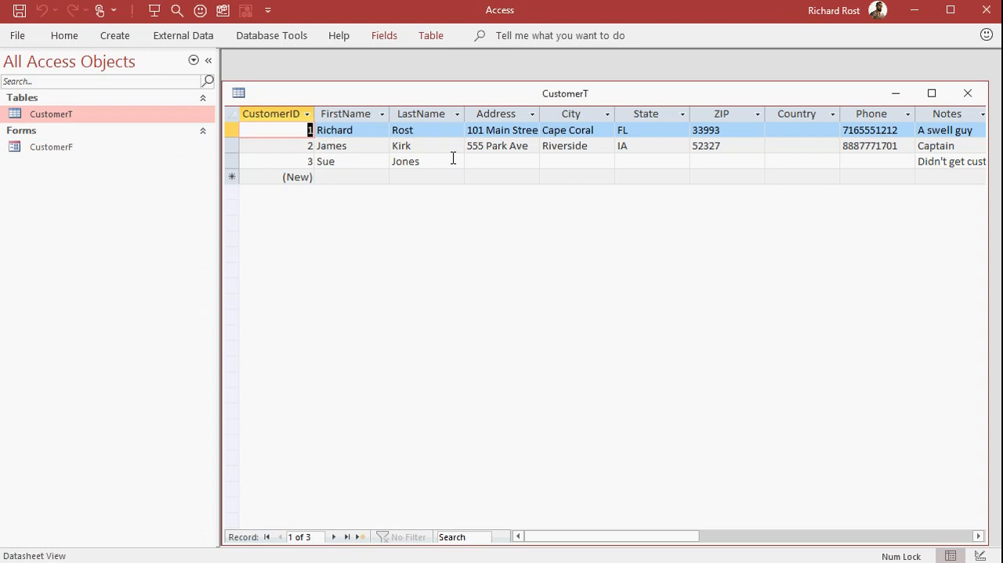
scroll("right", 3)
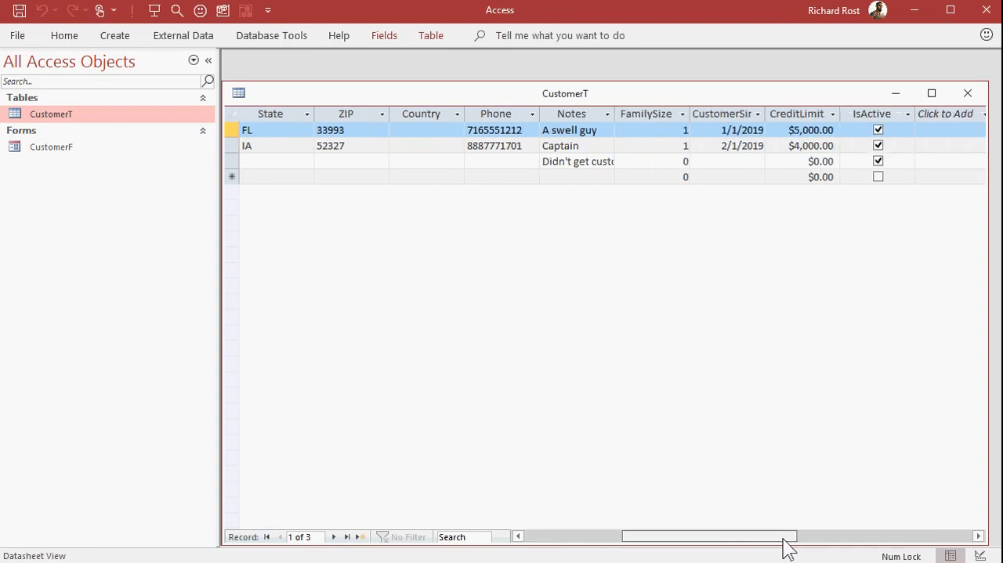
scroll("right", 3)
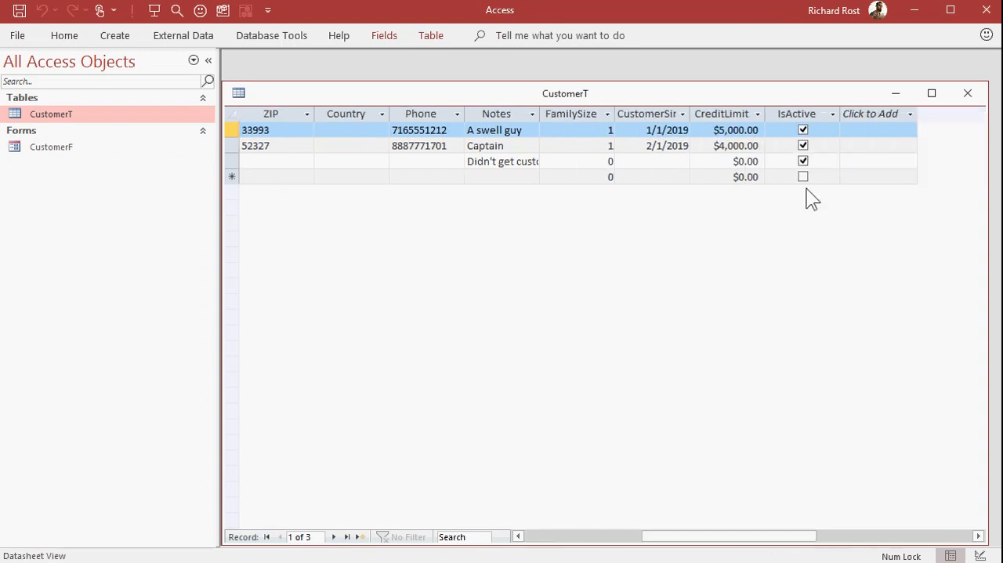
mouse_move(830, 206)
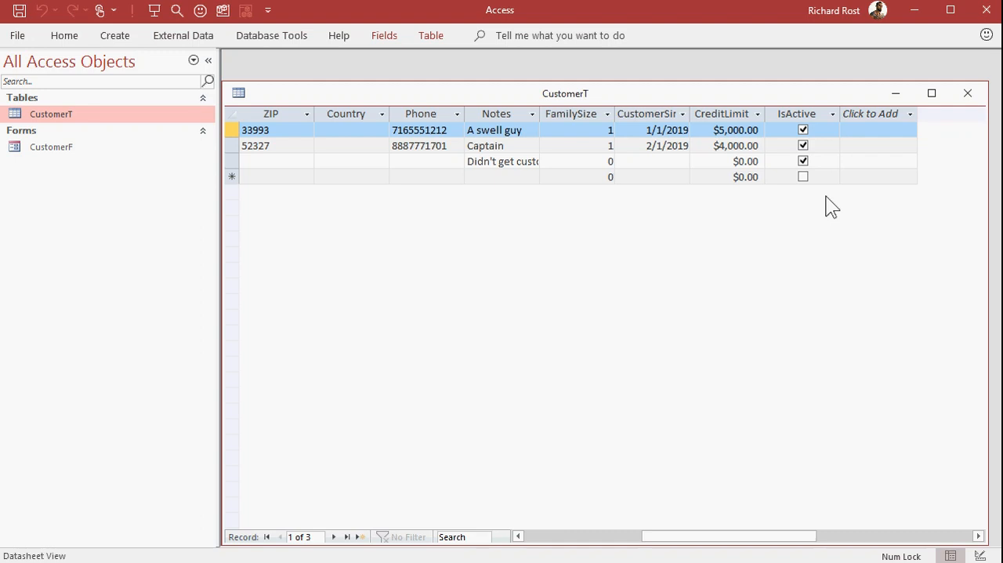
scroll("right", 3)
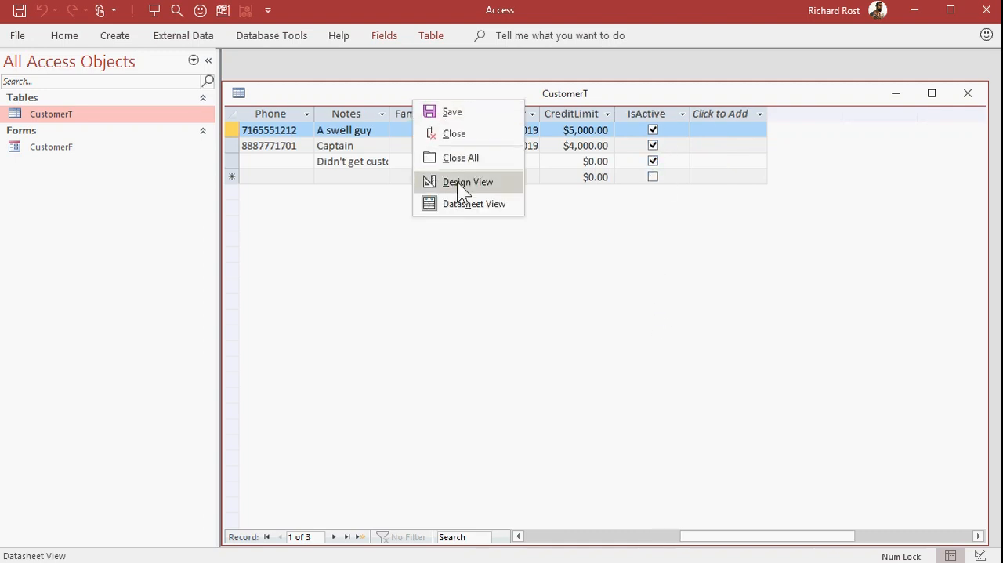
- In table design, add a Yes/No field IsPrimary with default value Yes
left_click(467, 182)
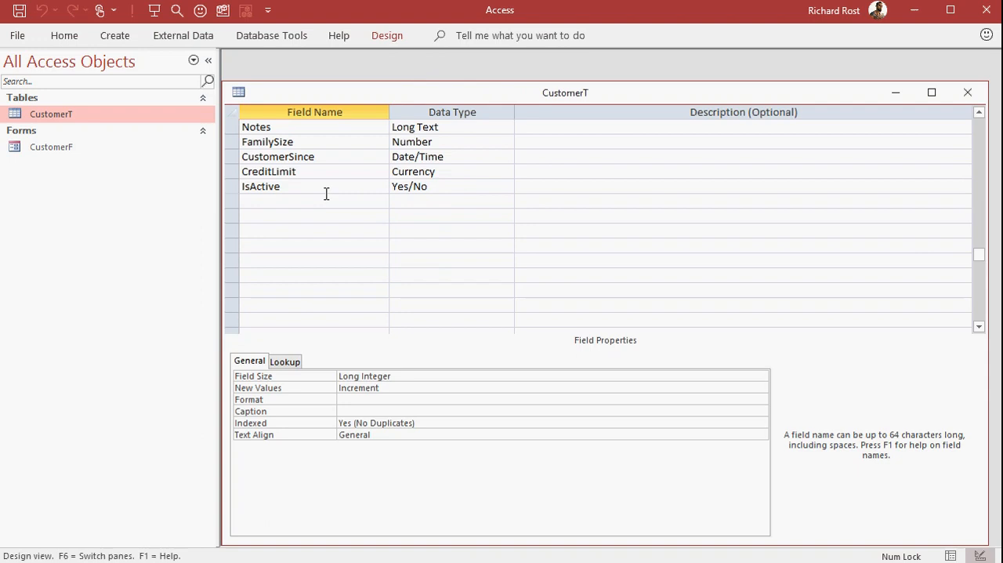
type("IsPrimary")
left_click(452, 200)
type("Yes/No")
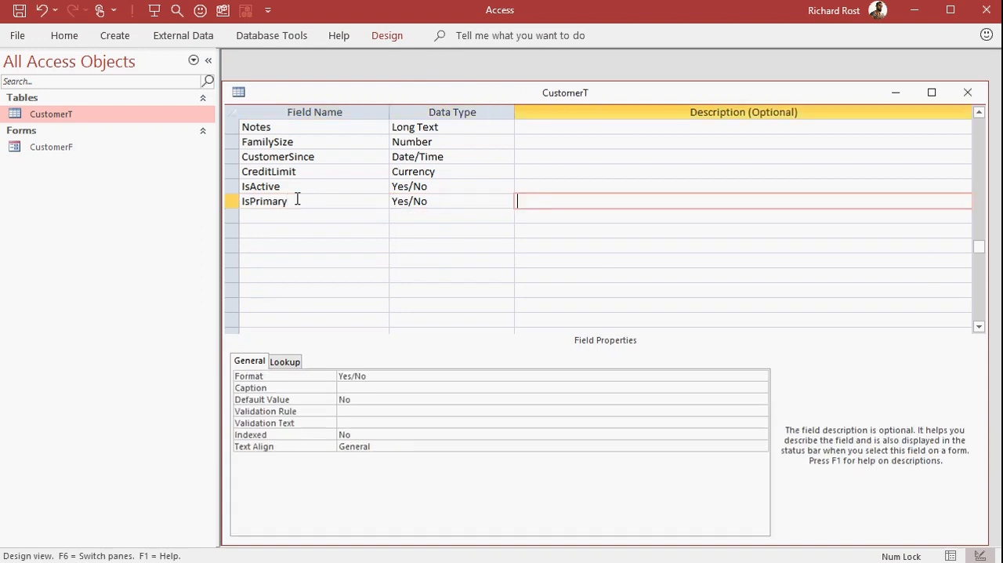
left_click(392, 399)
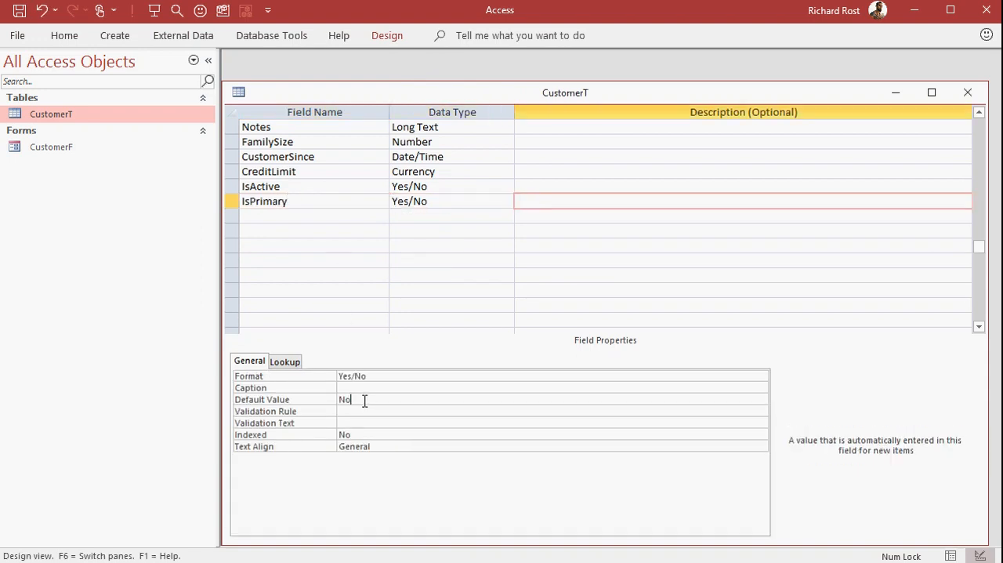
type("Yes")
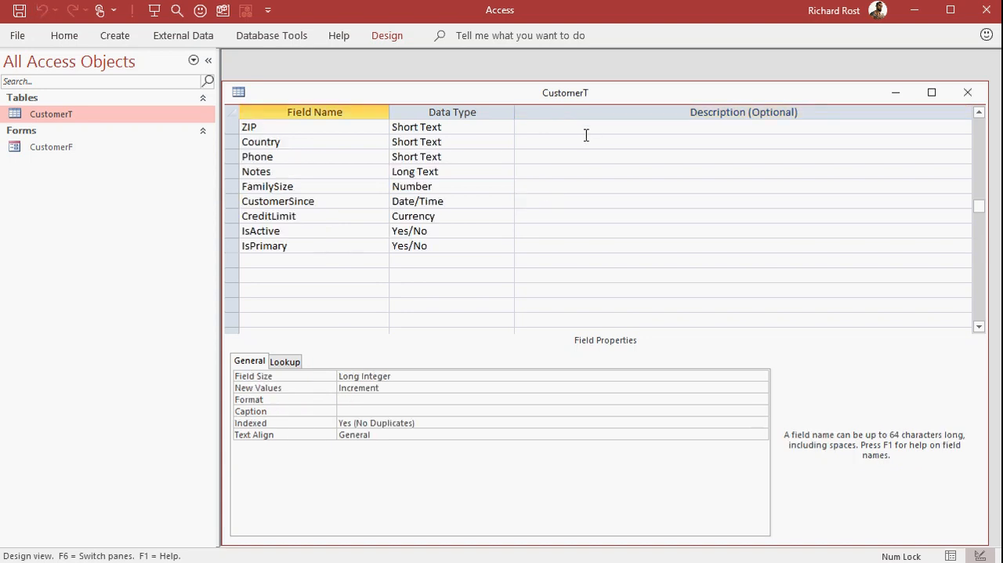
- Save the table design, reopen CustomerT, and mark the customers as primary
left_click(967, 92)
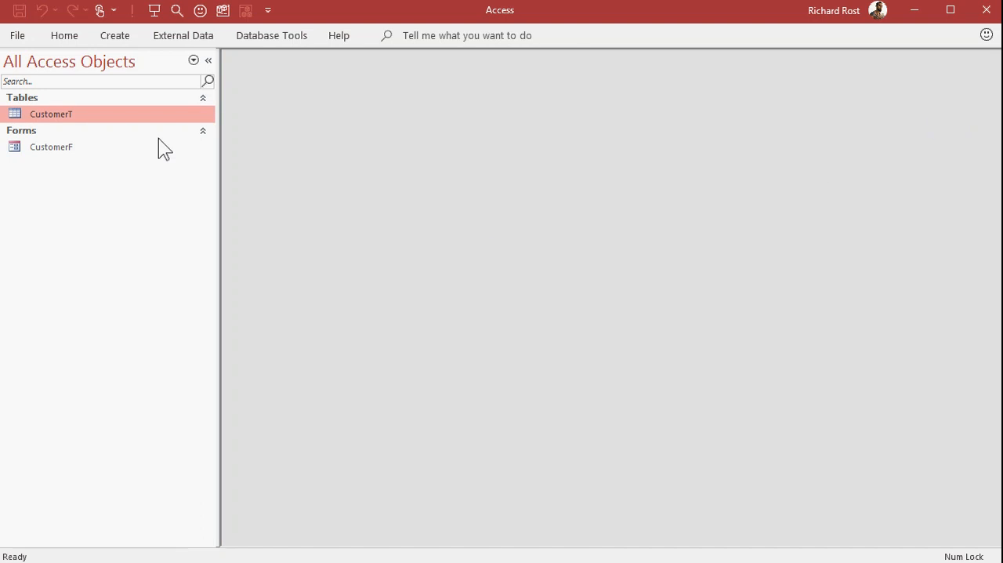
double_click(51, 113)
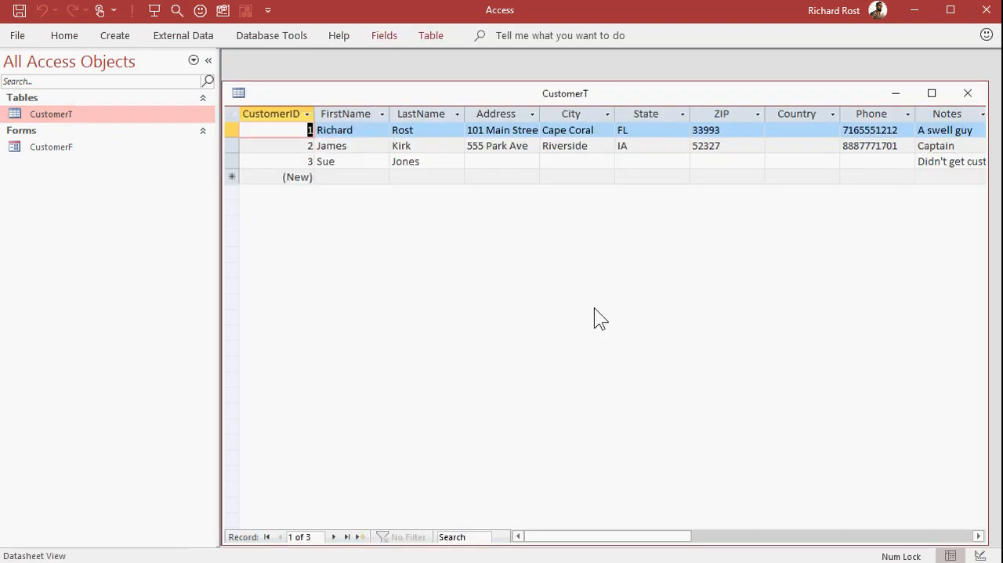
mouse_move(608, 541)
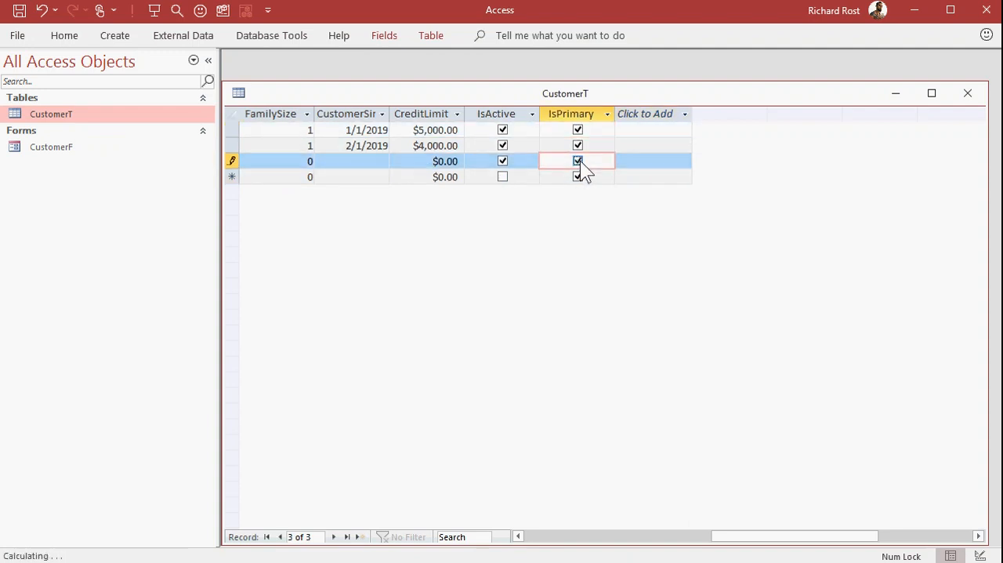
left_click(967, 94)
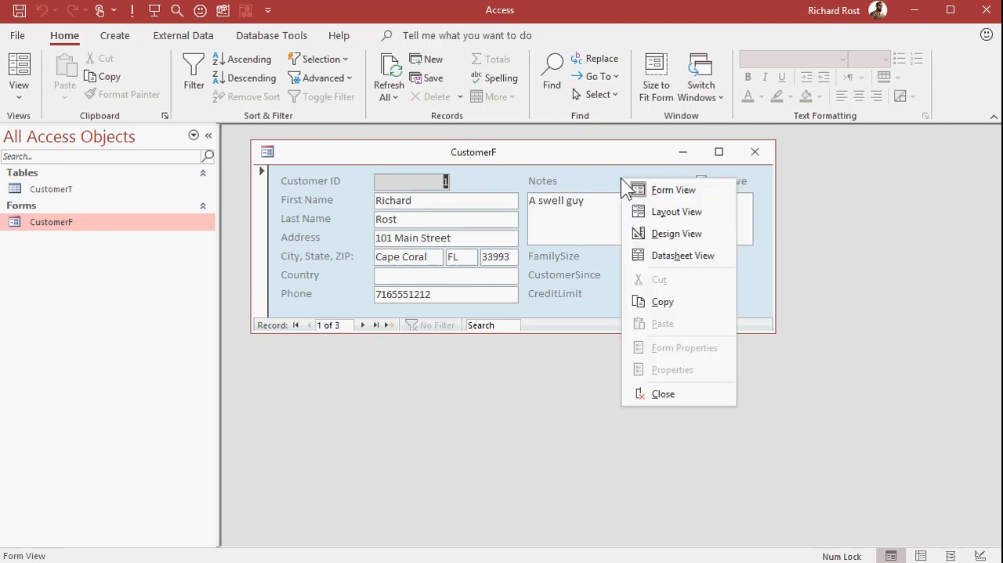
- Place an IsPrimary checkbox beside Customer ID in the CustomerF design and close it
left_click(677, 233)
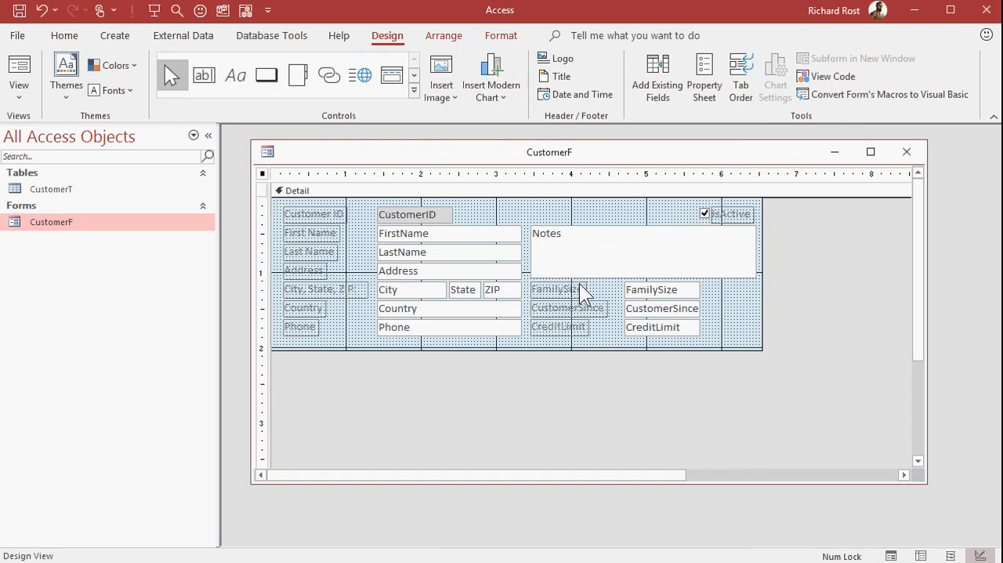
mouse_move(708, 226)
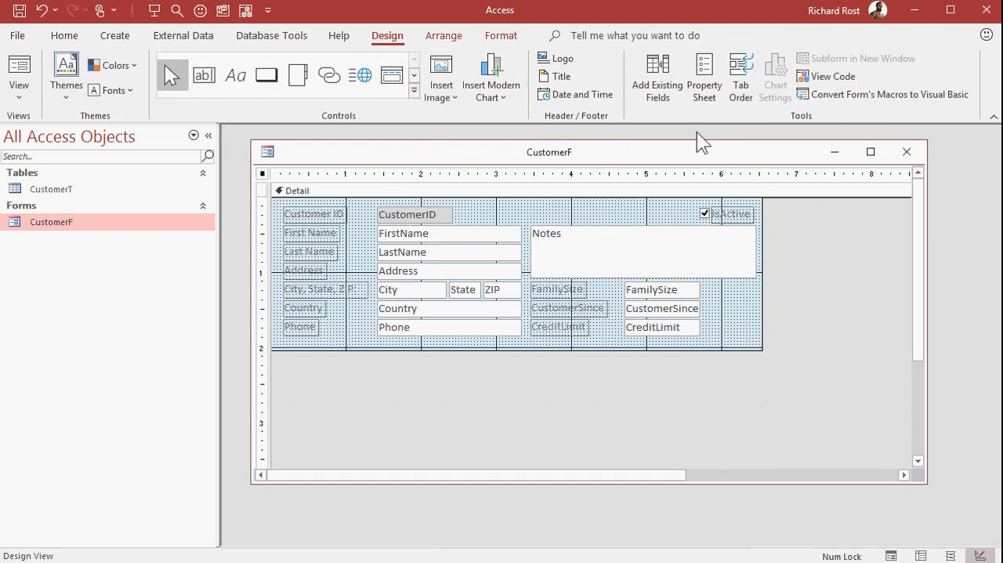
left_click(657, 77)
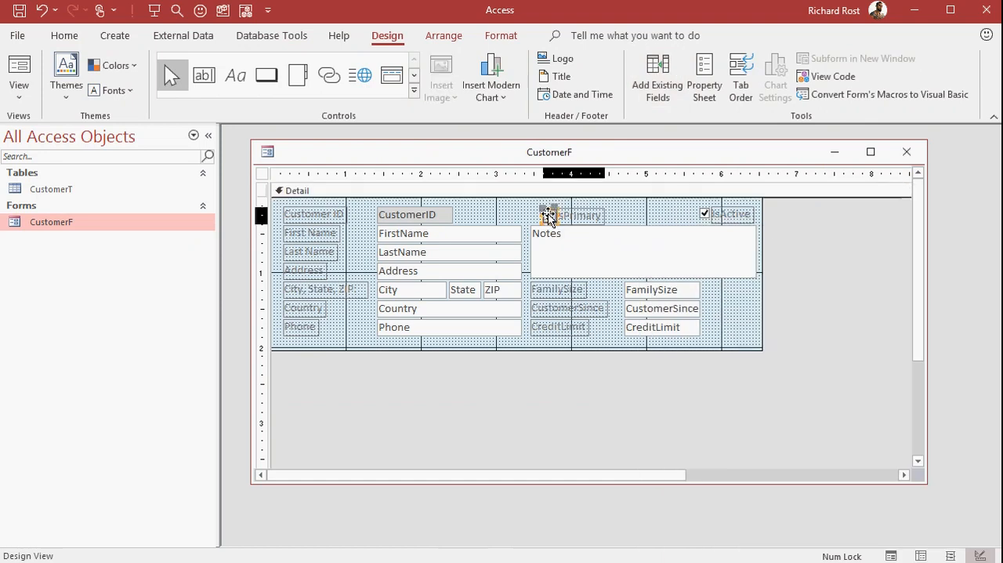
left_click(541, 213)
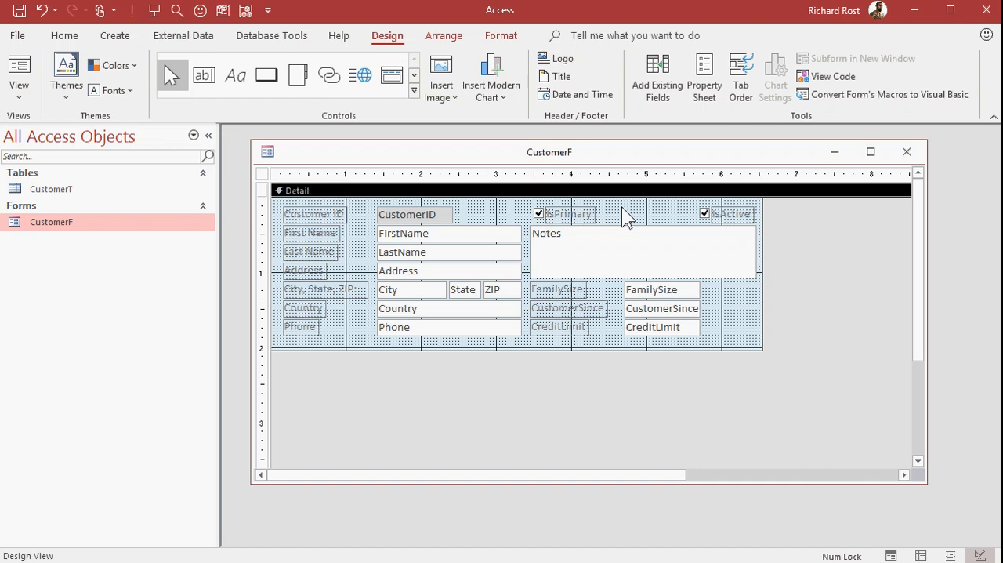
left_click(907, 151)
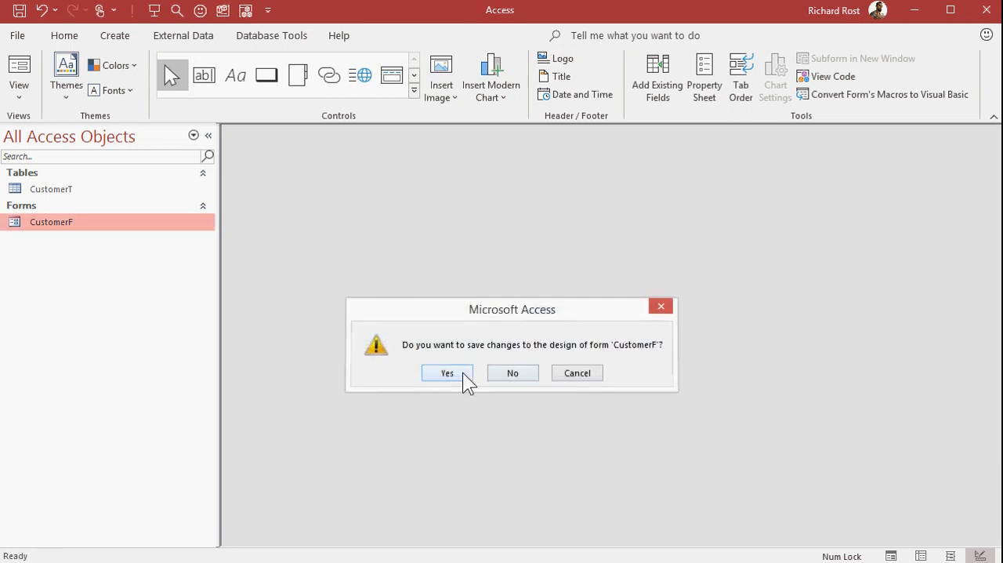
- Save the form design changes and browse through the existing customer records
left_click(447, 373)
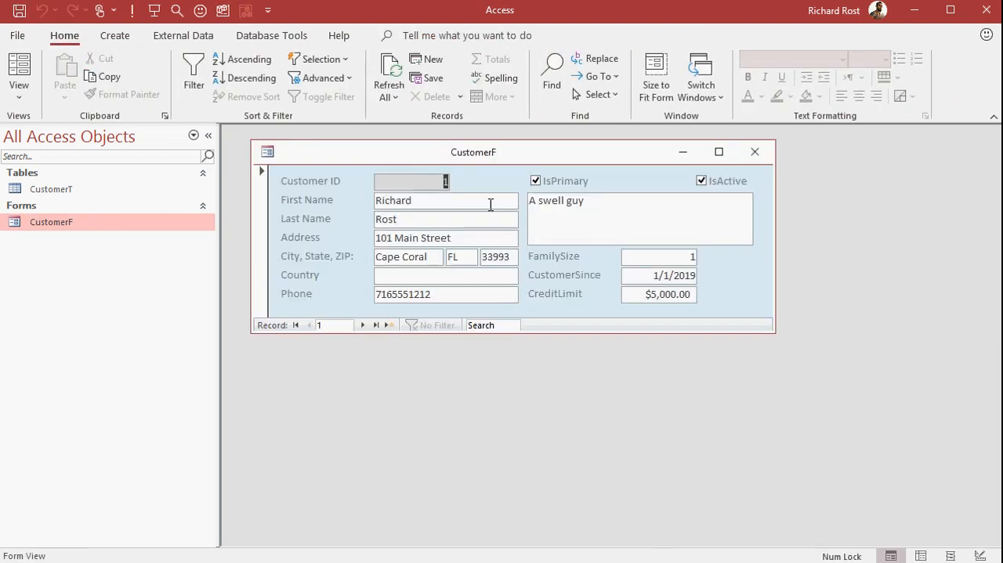
left_click(363, 324)
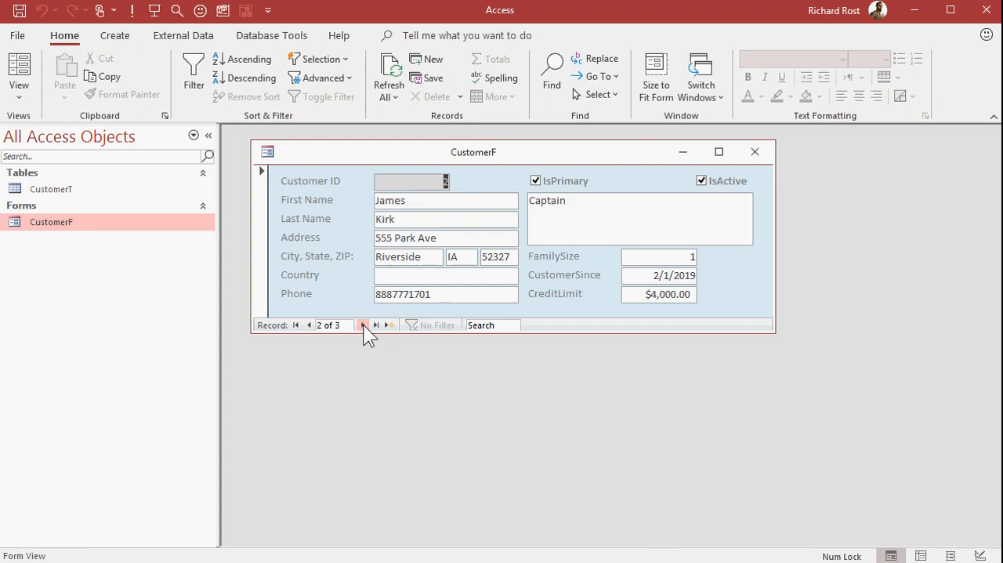
left_click(374, 325)
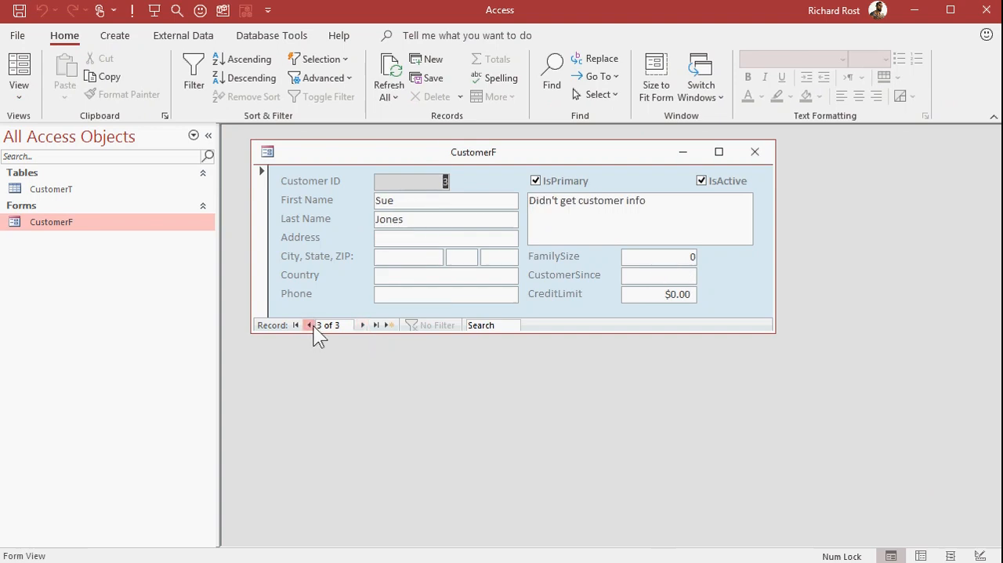
left_click(308, 325)
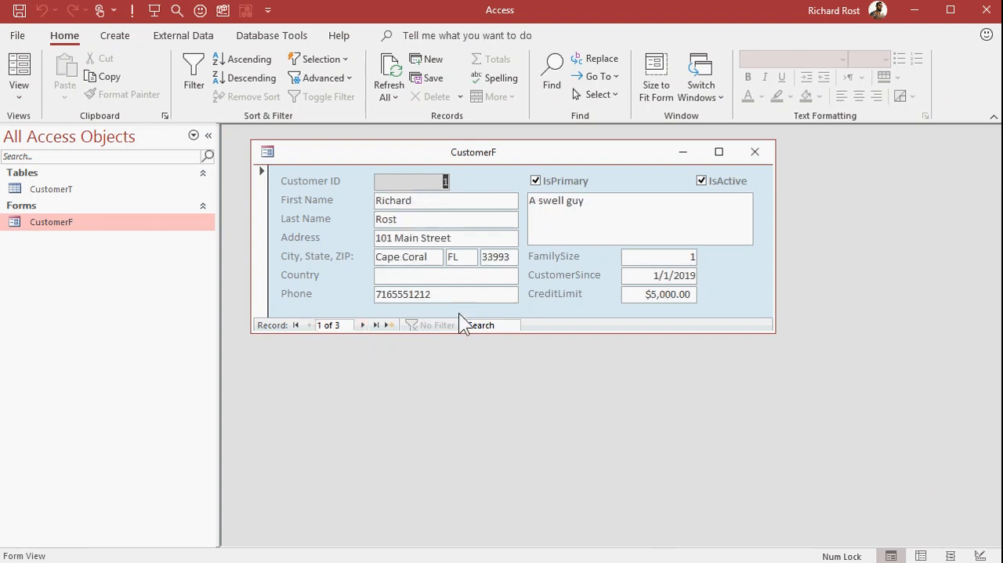
mouse_move(576, 270)
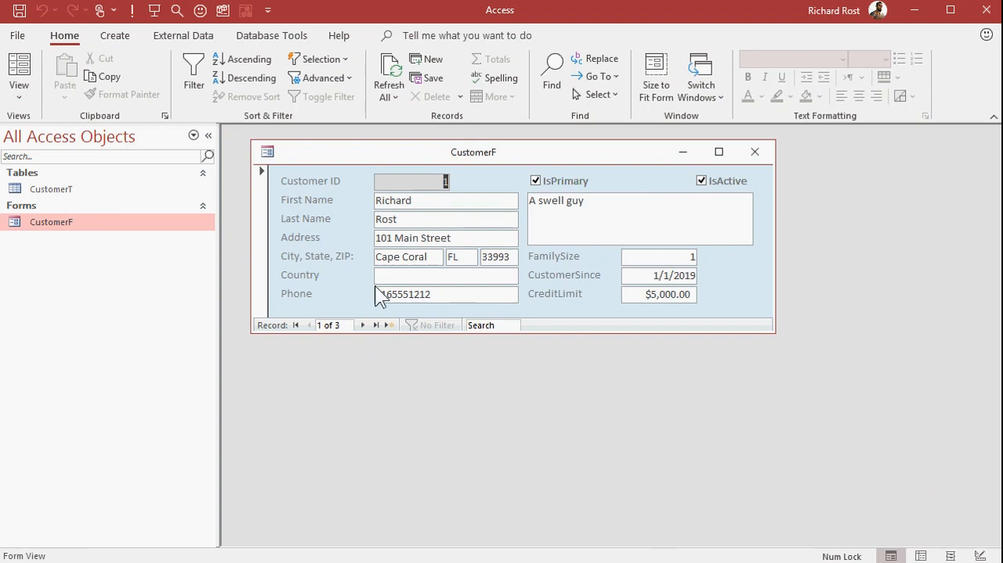
left_click(376, 325)
type("Laury")
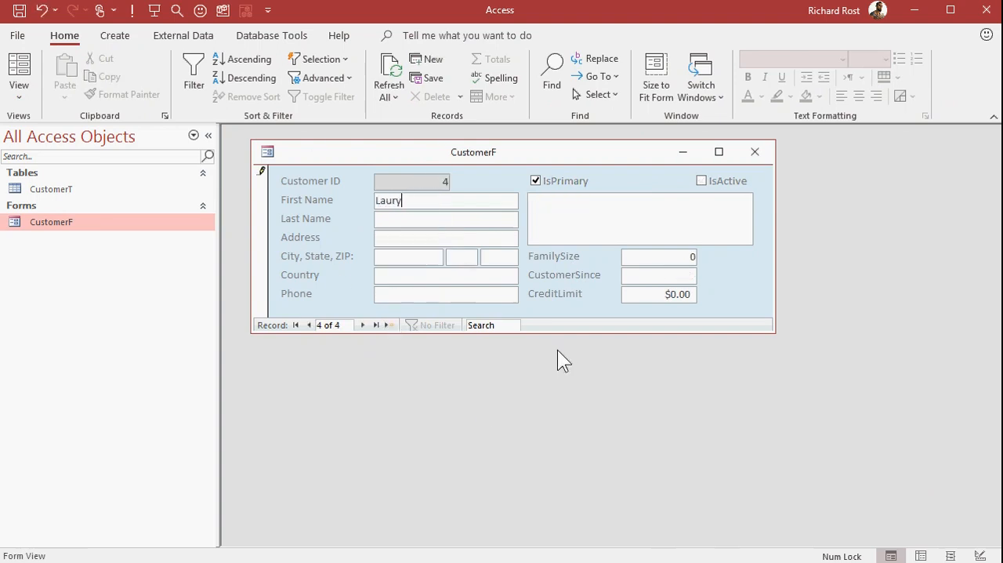
type("Rost")
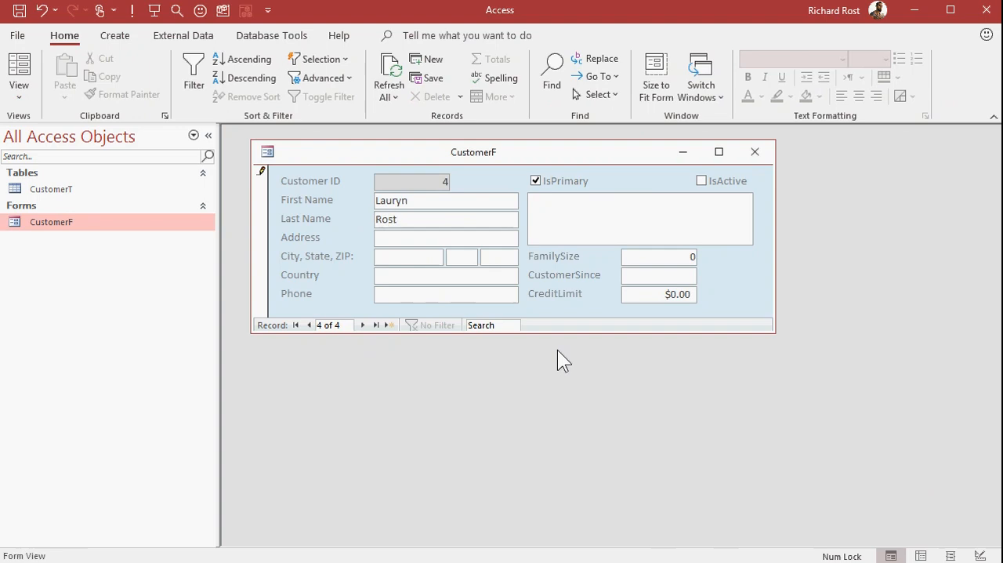
left_click(535, 181)
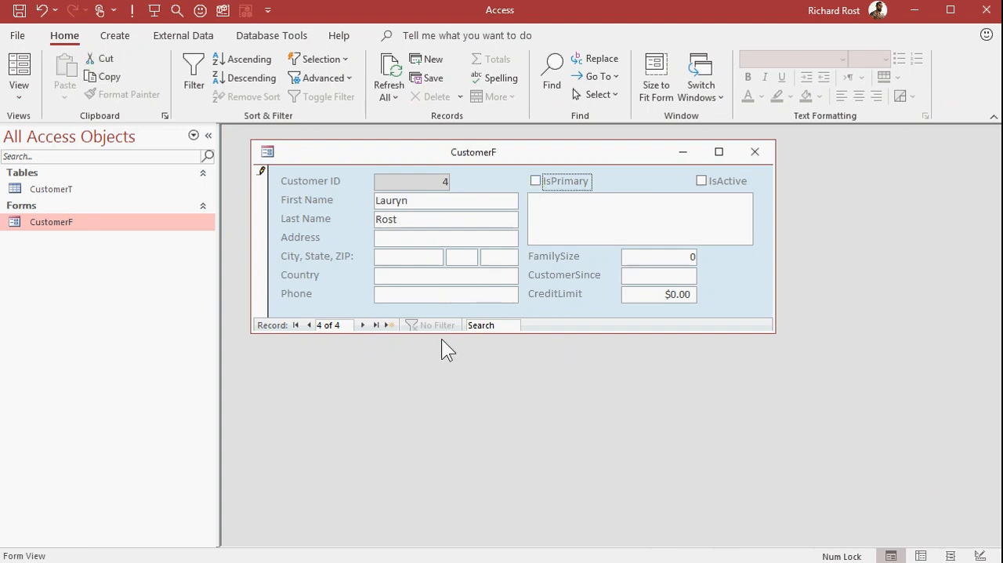
left_click(477, 238)
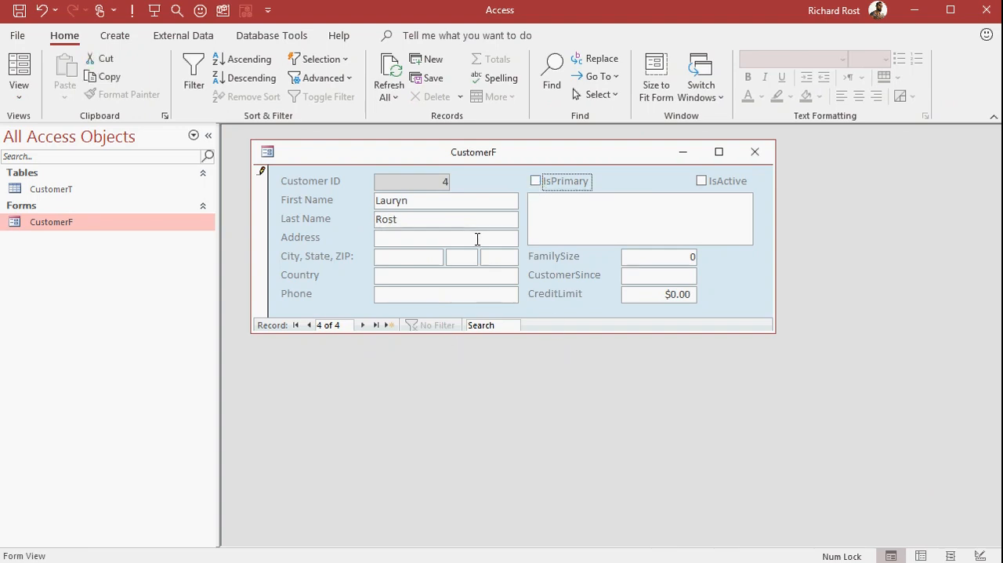
left_click(754, 151)
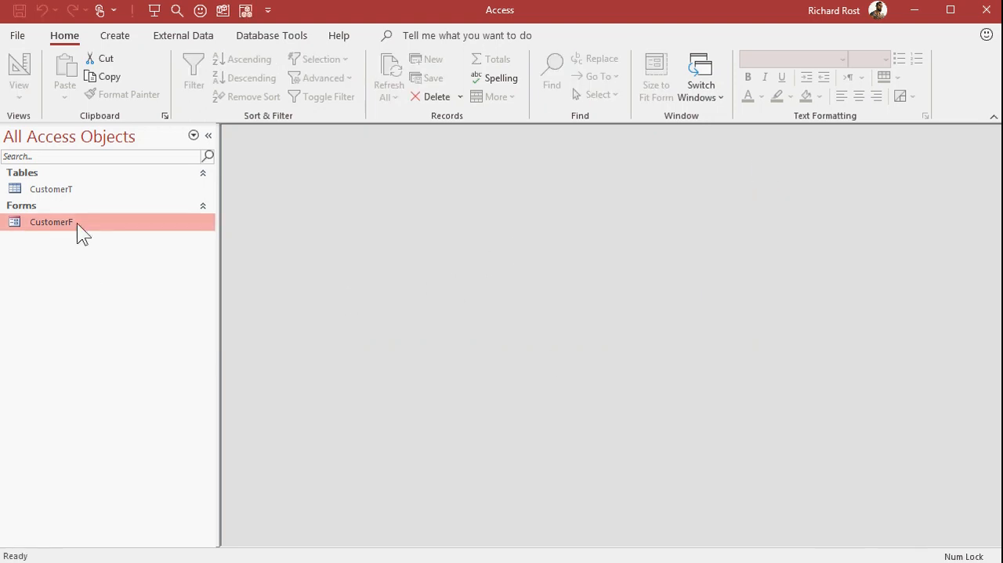
double_click(51, 222)
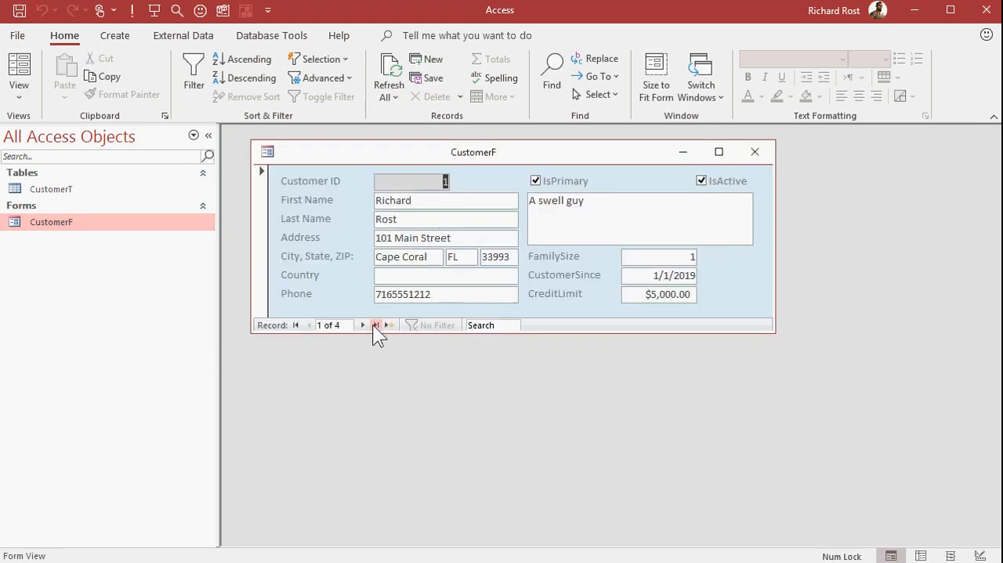
left_click(376, 325)
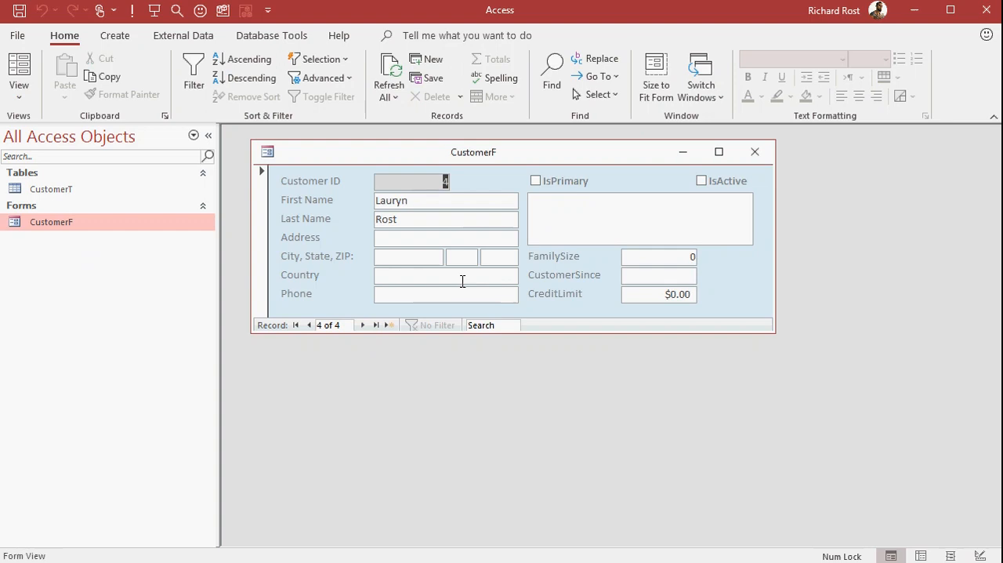
mouse_move(402, 277)
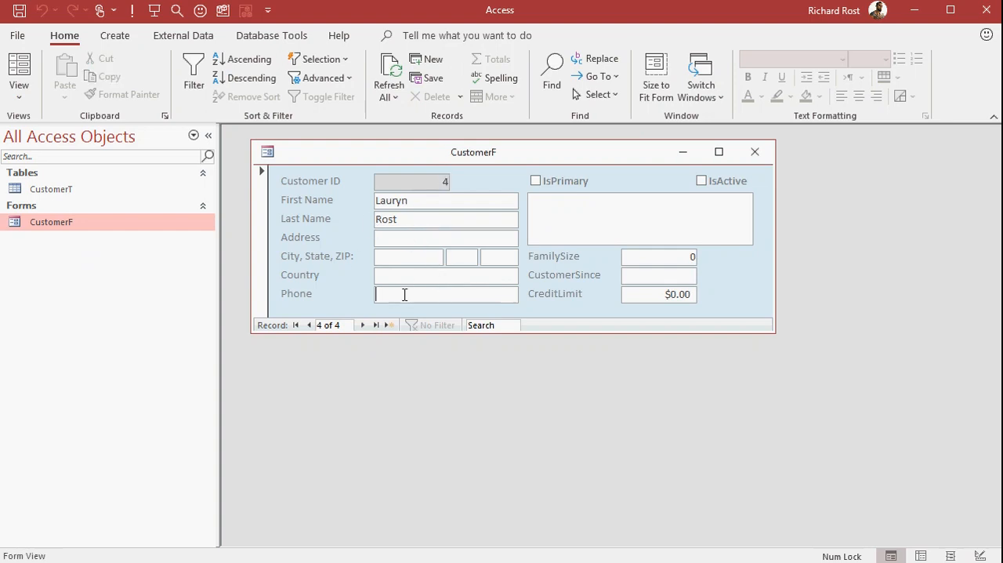
type("777555444")
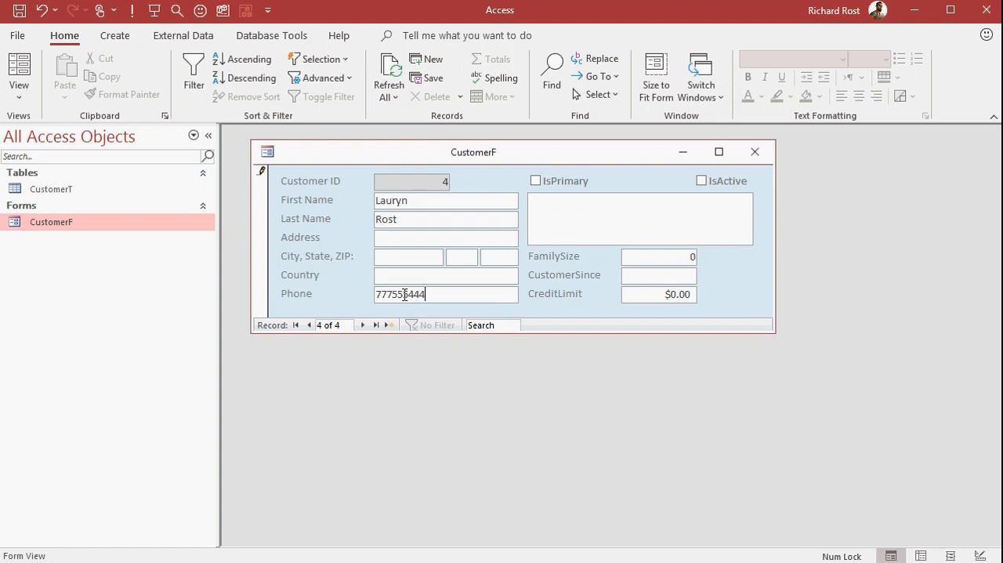
left_click(446, 237)
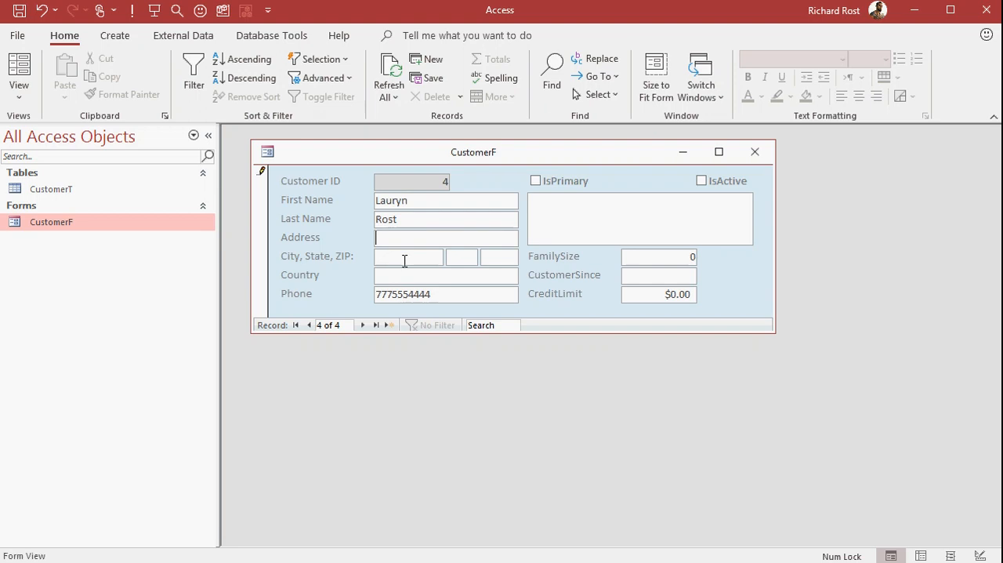
mouse_move(755, 151)
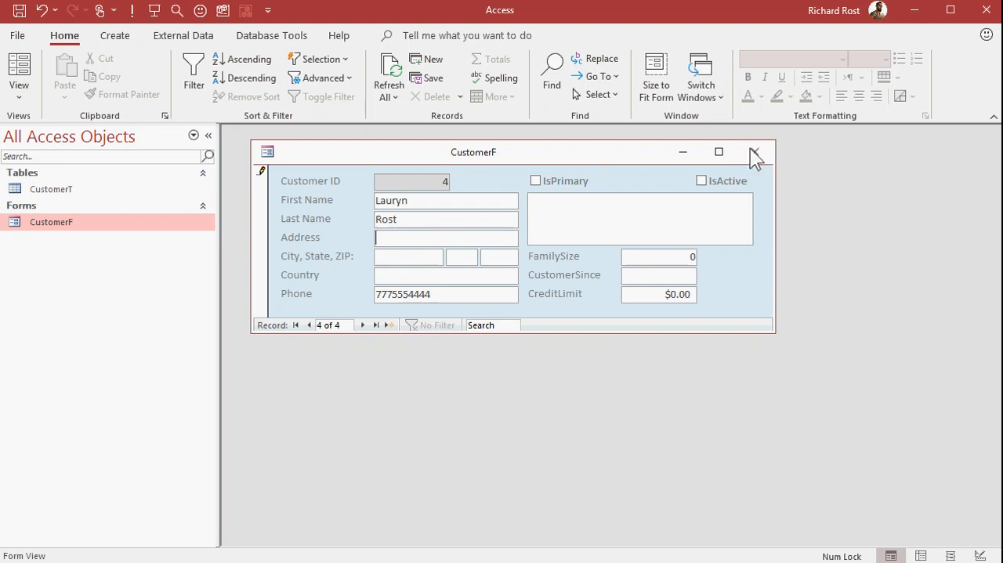
- Close CustomerF and switch to the Create ribbon
left_click(754, 152)
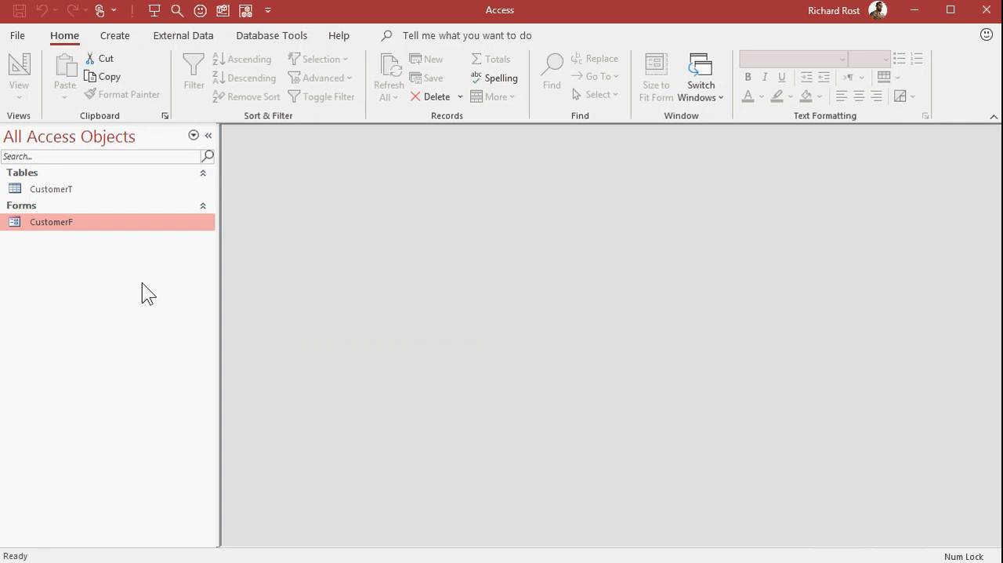
mouse_move(352, 192)
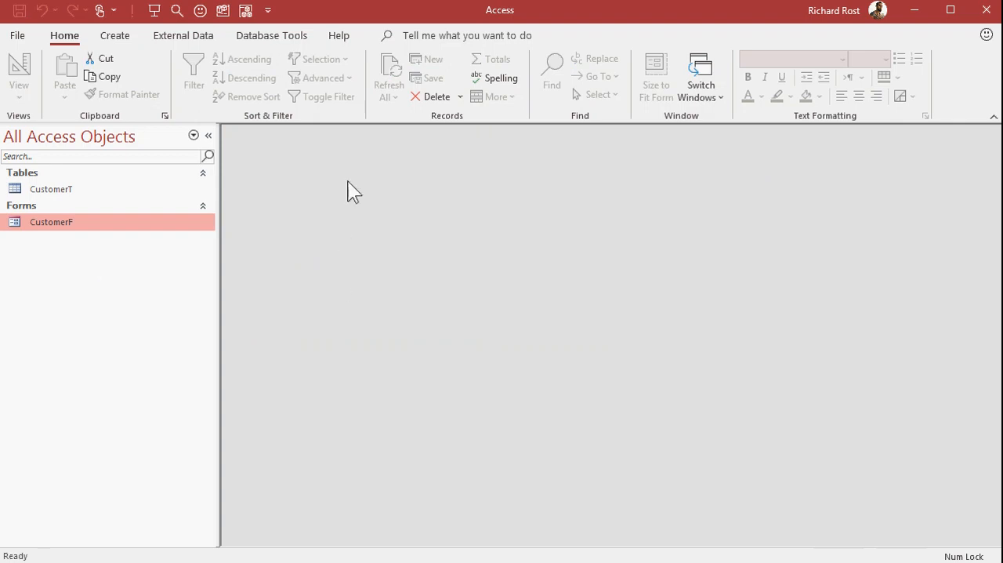
mouse_move(350, 354)
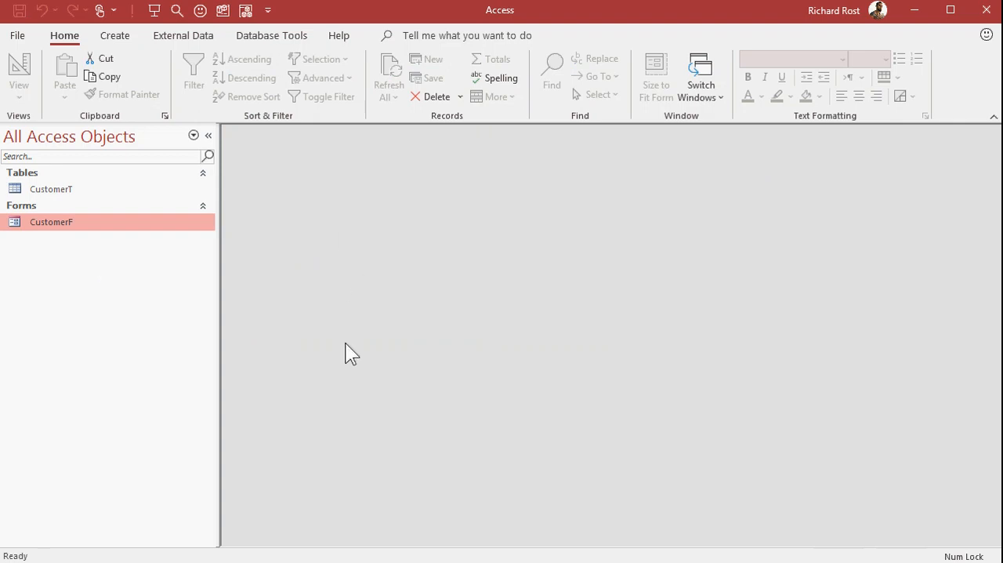
left_click(115, 35)
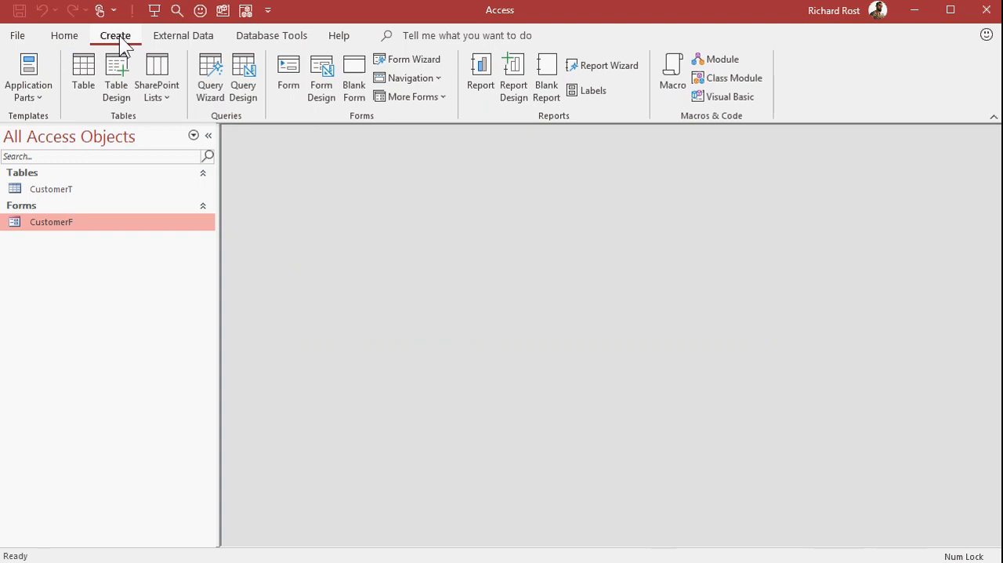
- Design a CustomerT query with IsPrimary first, name and address fields, criteria True
left_click(243, 78)
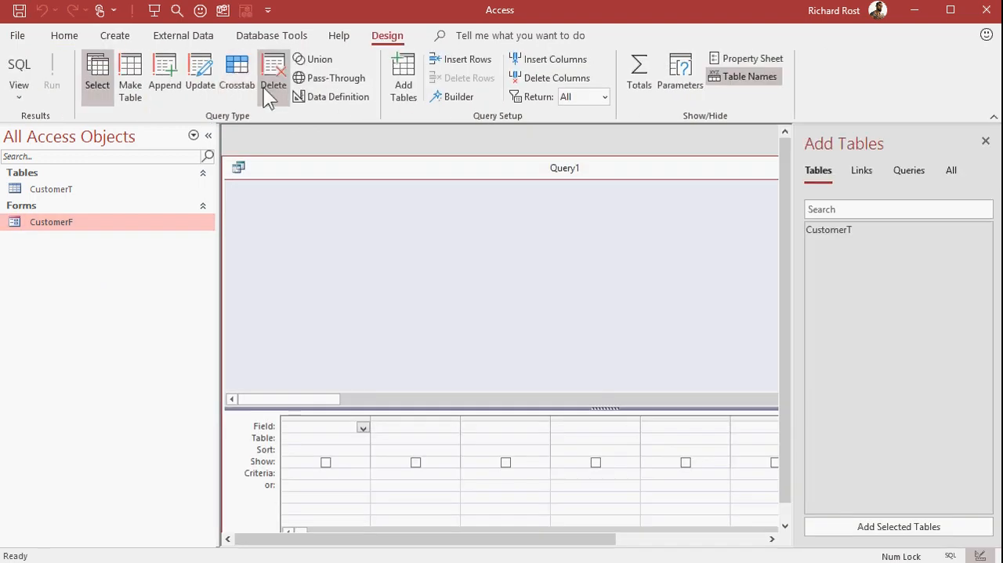
double_click(828, 229)
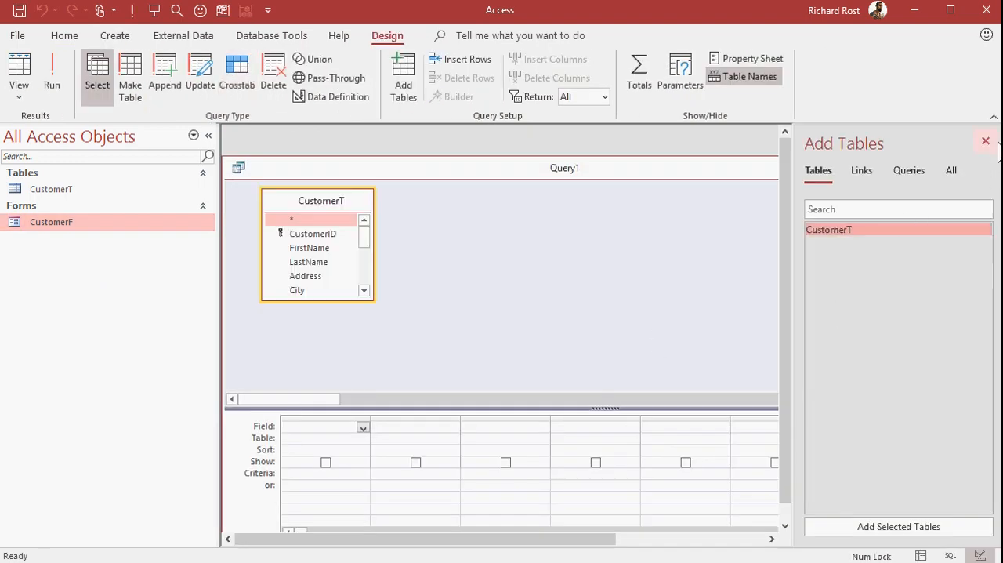
left_click(985, 141)
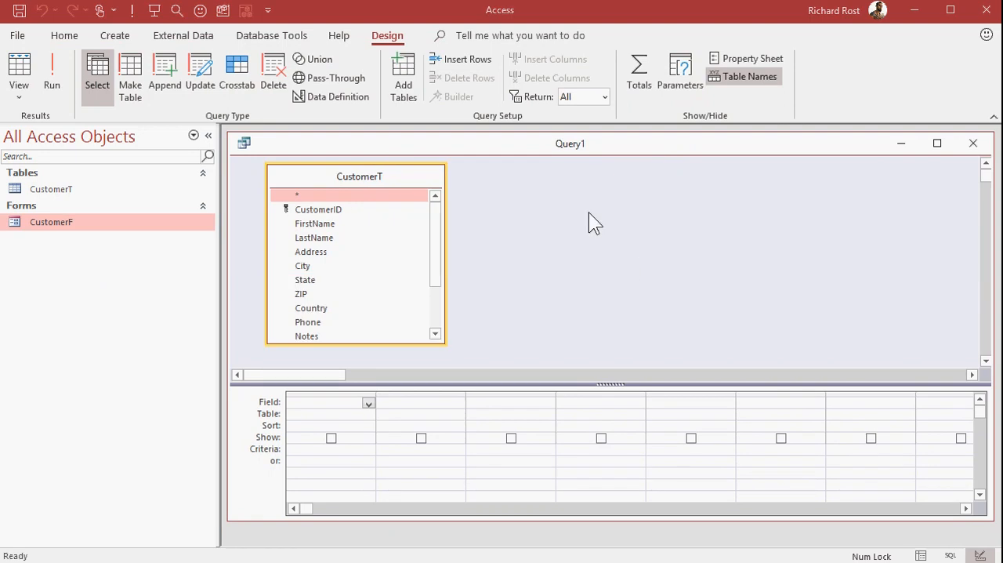
mouse_move(338, 228)
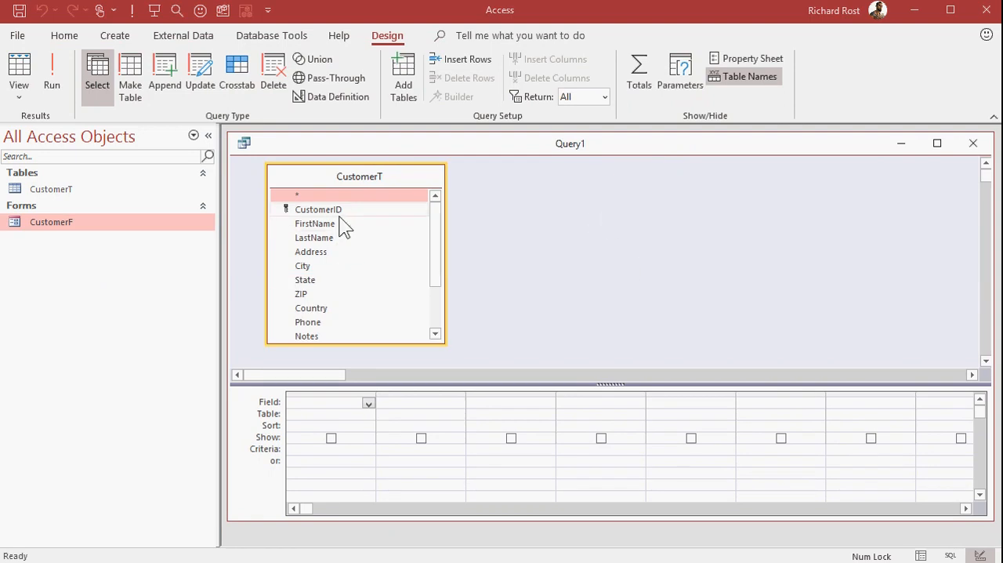
double_click(314, 224)
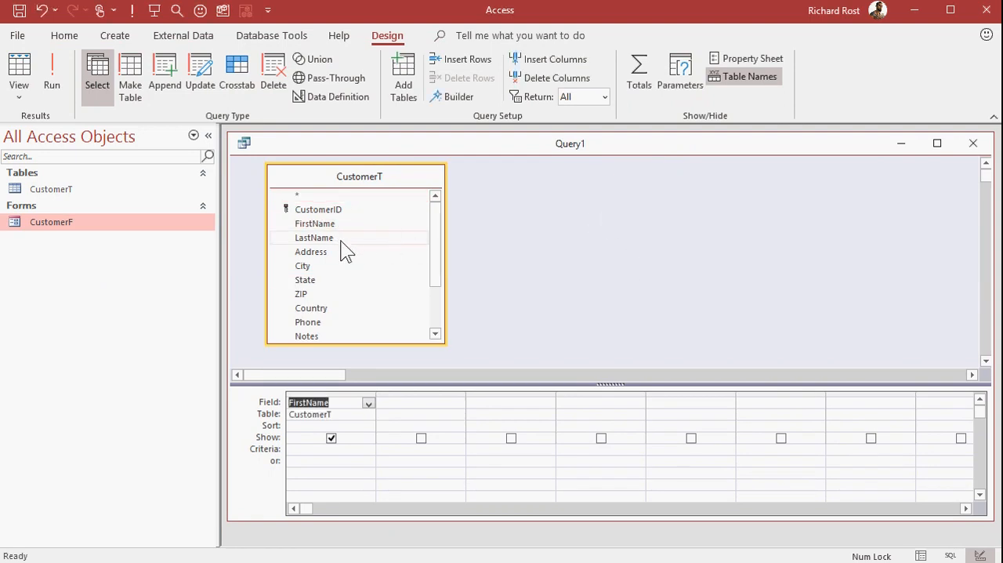
double_click(311, 252)
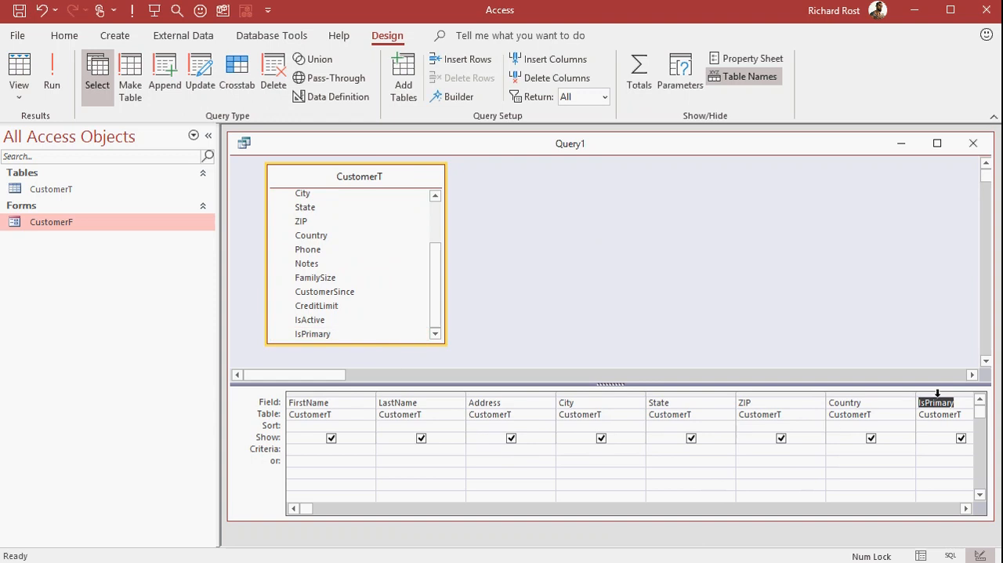
left_click_drag(937, 402, 329, 402)
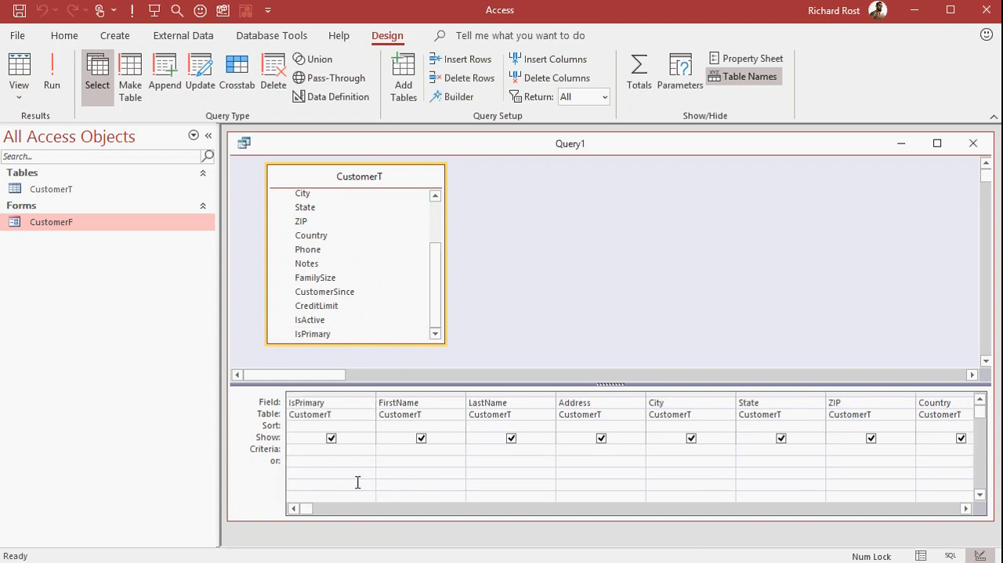
type("True")
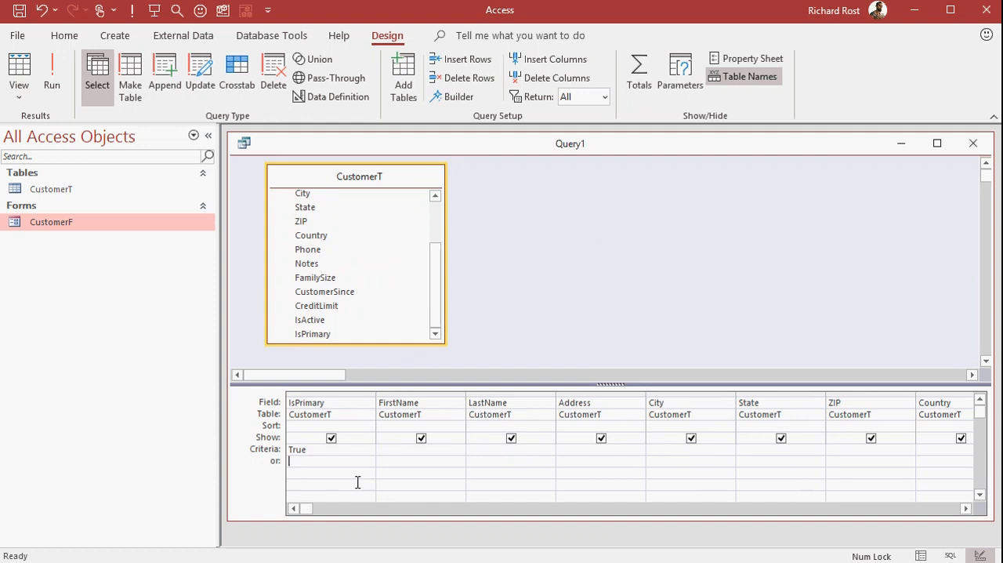
mouse_move(569, 268)
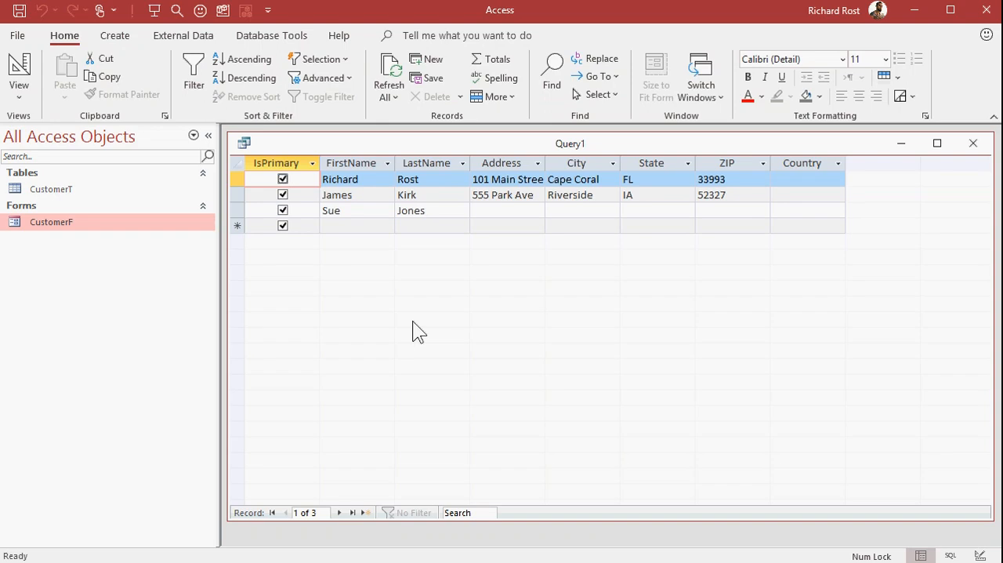
mouse_move(466, 319)
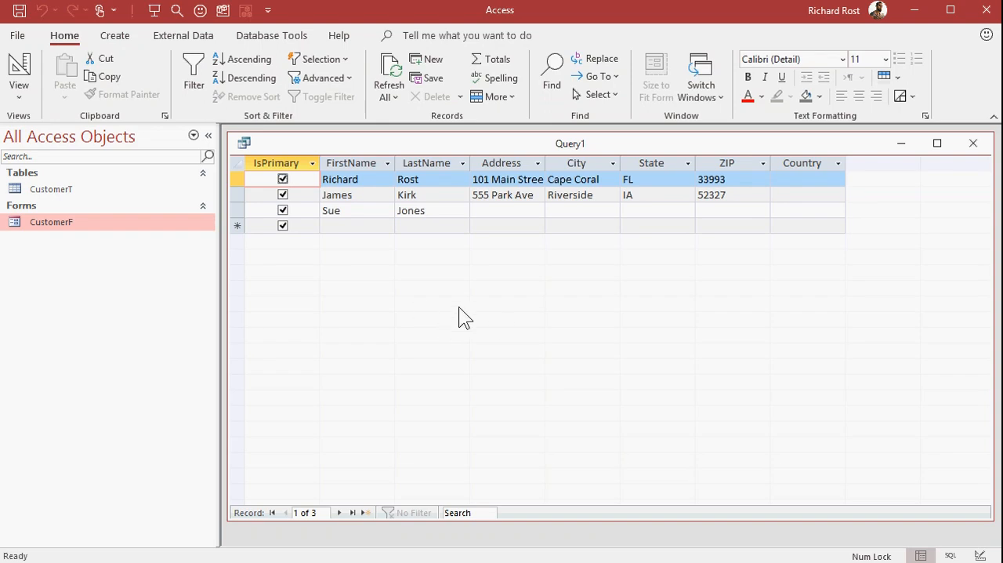
mouse_move(486, 308)
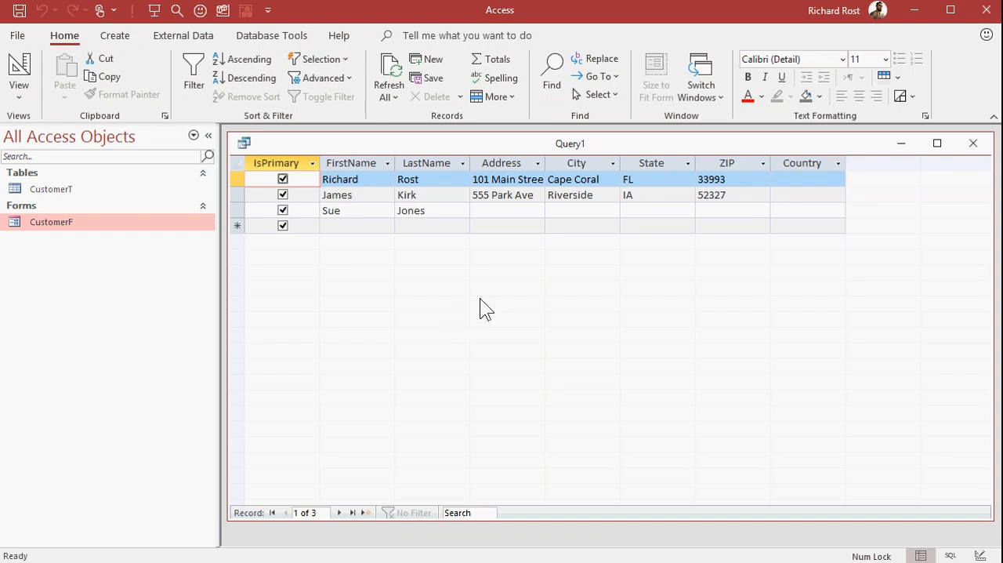
- Save the query as CustomerPrimaryOnlyQ and close its window
left_click(426, 77)
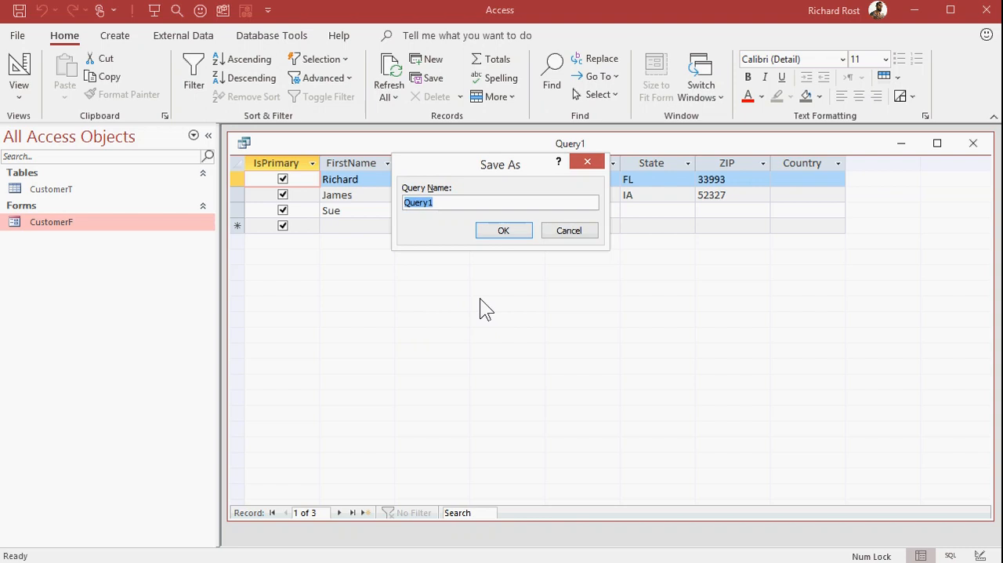
type("Customer")
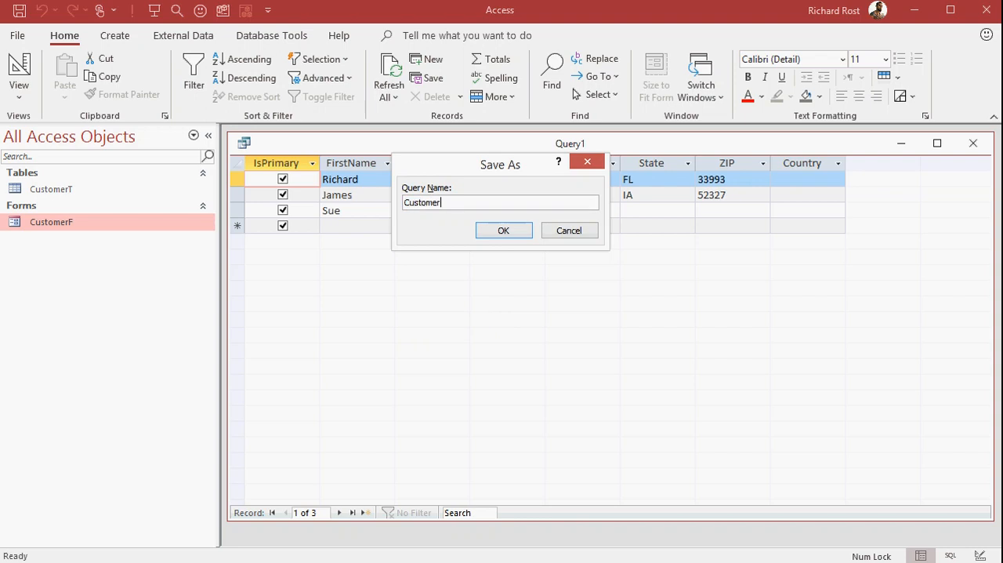
type("PrimaryOnly")
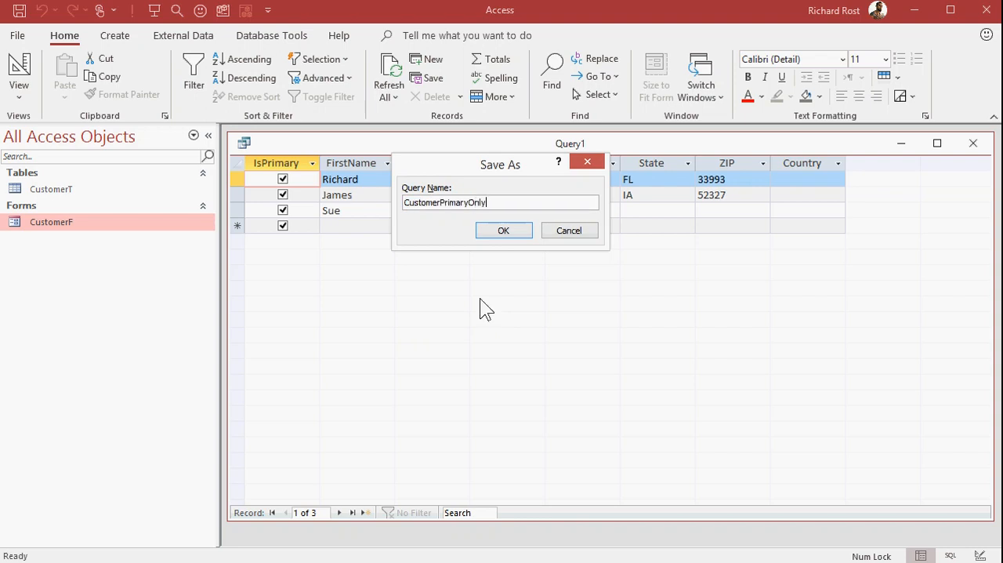
left_click(503, 230)
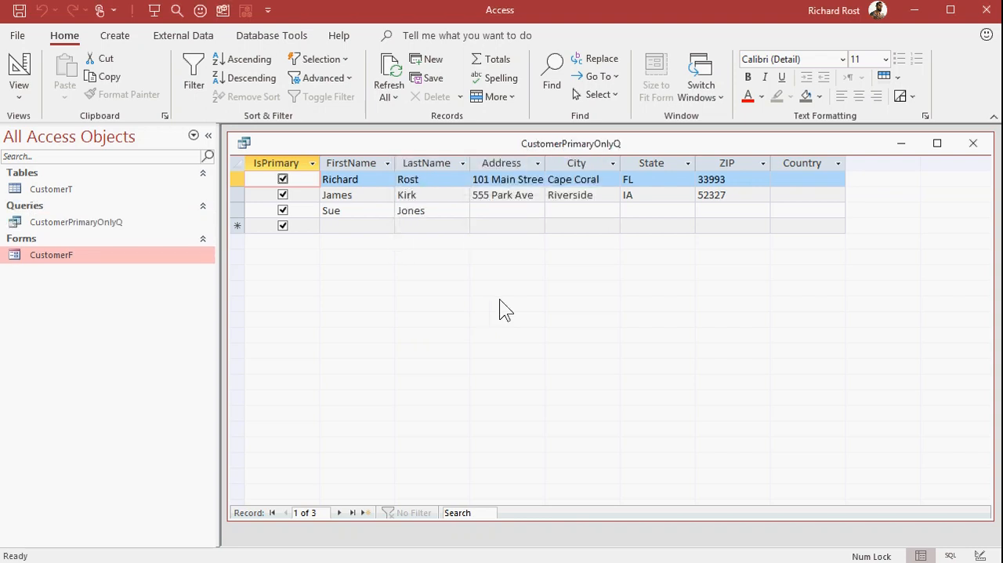
mouse_move(936, 143)
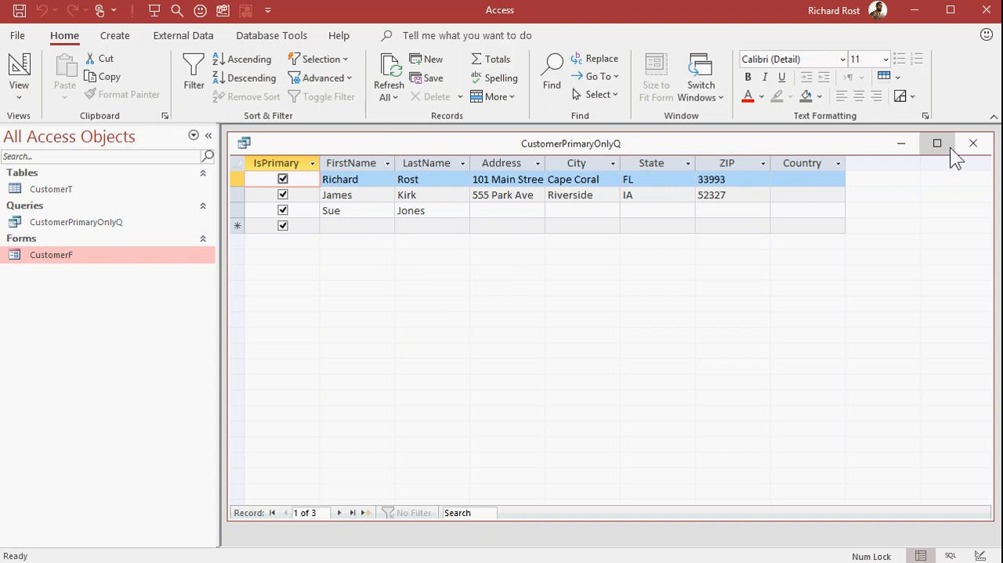
left_click(974, 142)
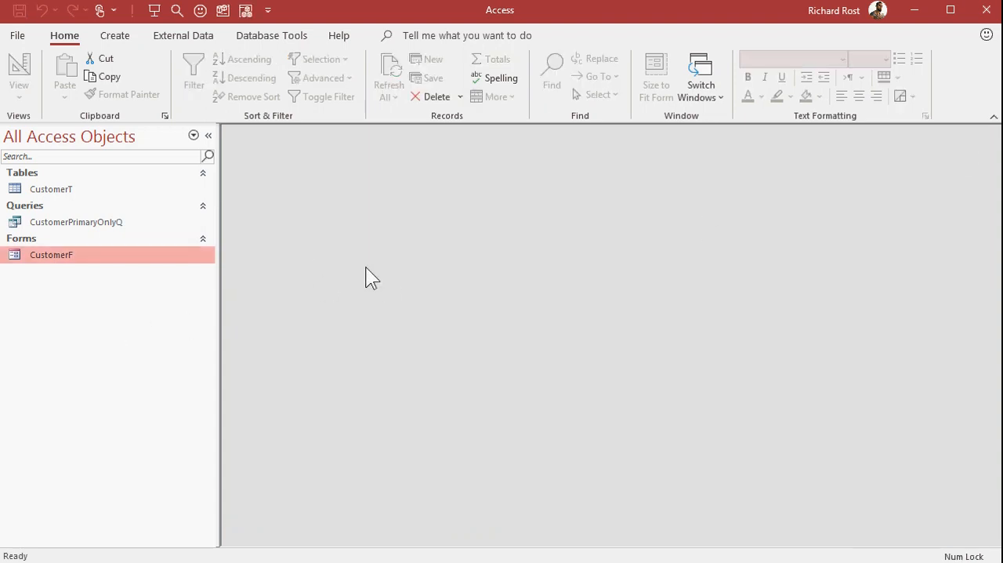
- Start a Labels wizard on CustomerPrimaryOnlyQ using 5160 labels and default font
left_click(76, 222)
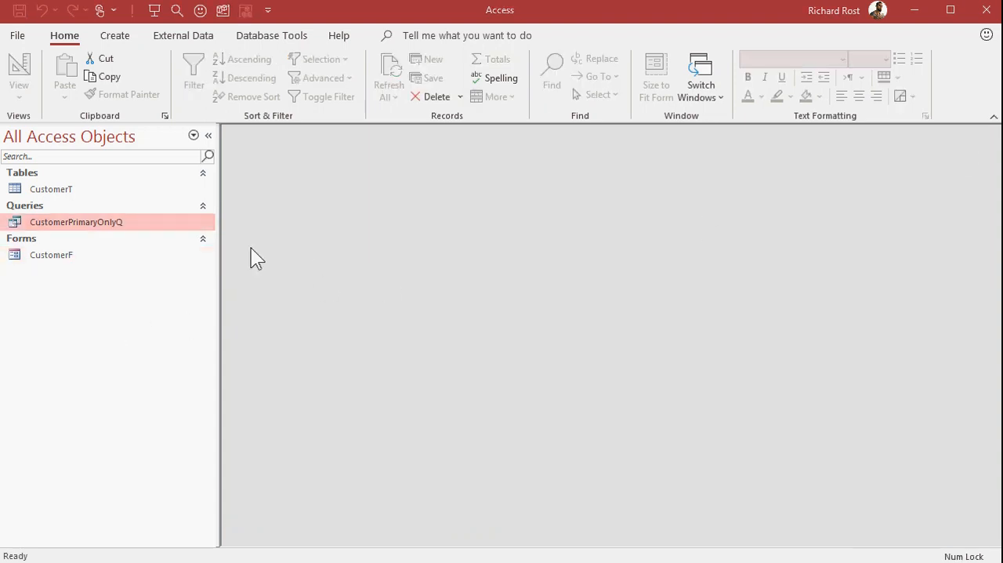
left_click(114, 36)
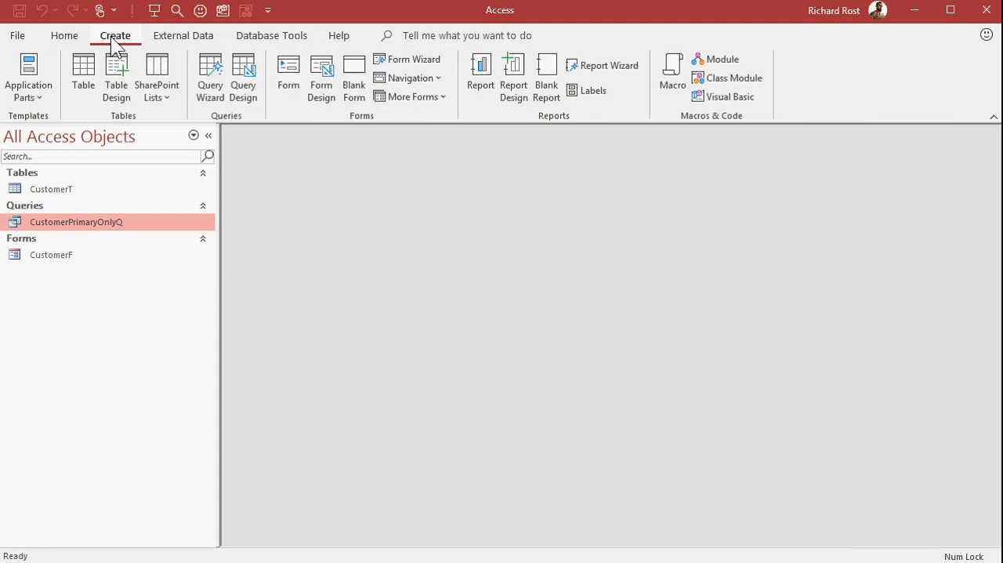
left_click(593, 90)
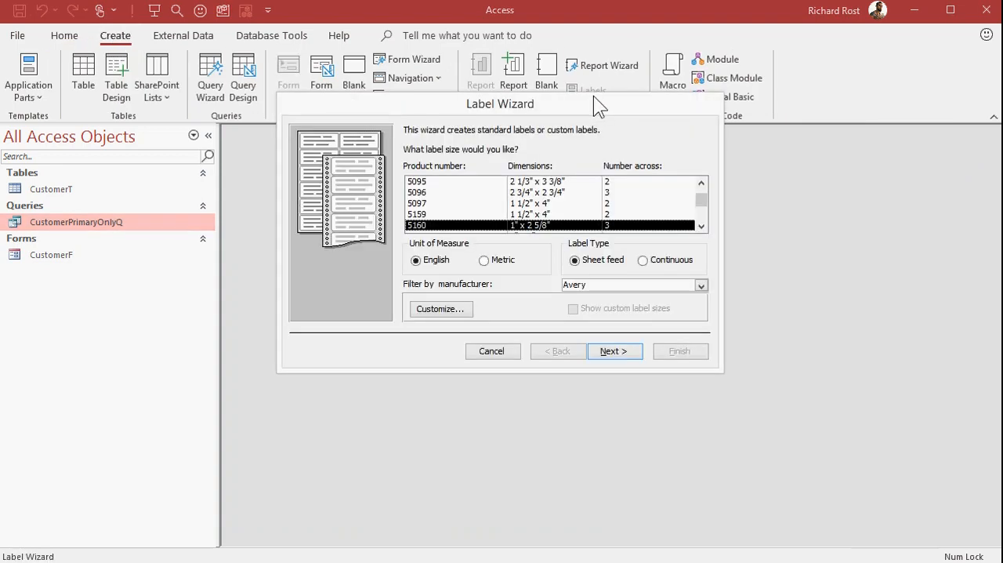
left_click(614, 351)
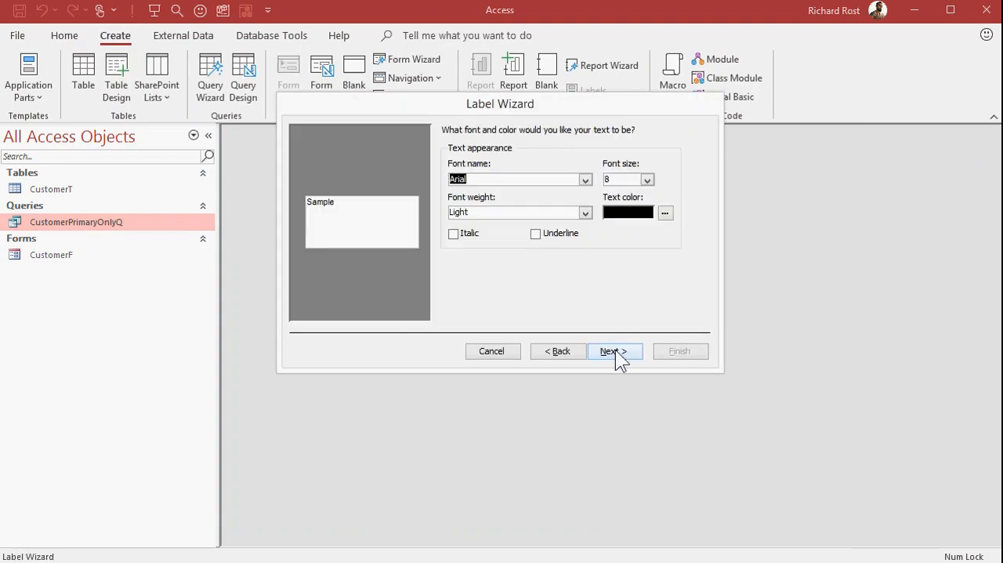
left_click(614, 350)
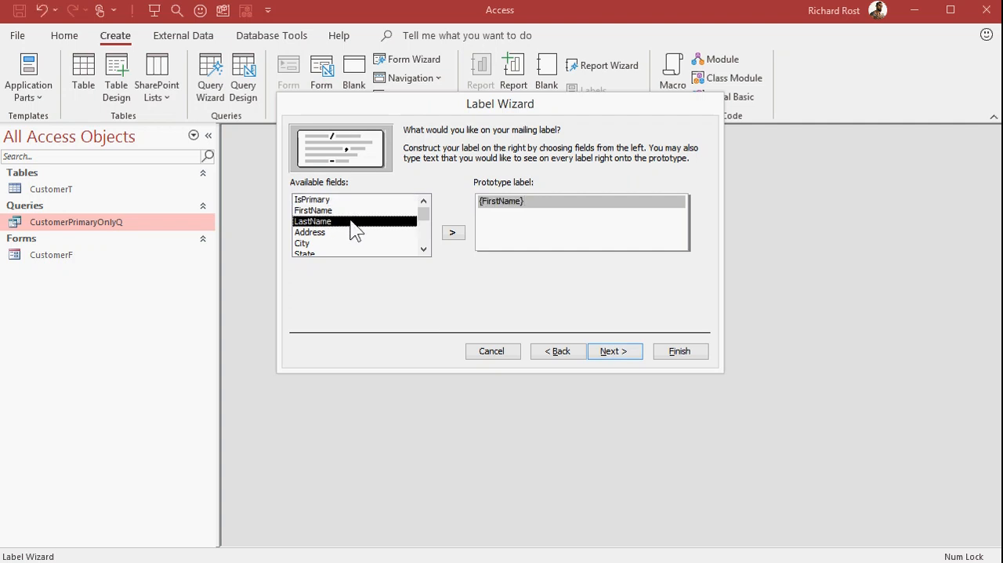
- Lay out FirstName LastName / Address / City State ZIP, sort by LastName, FirstName, and finish
left_click(453, 232)
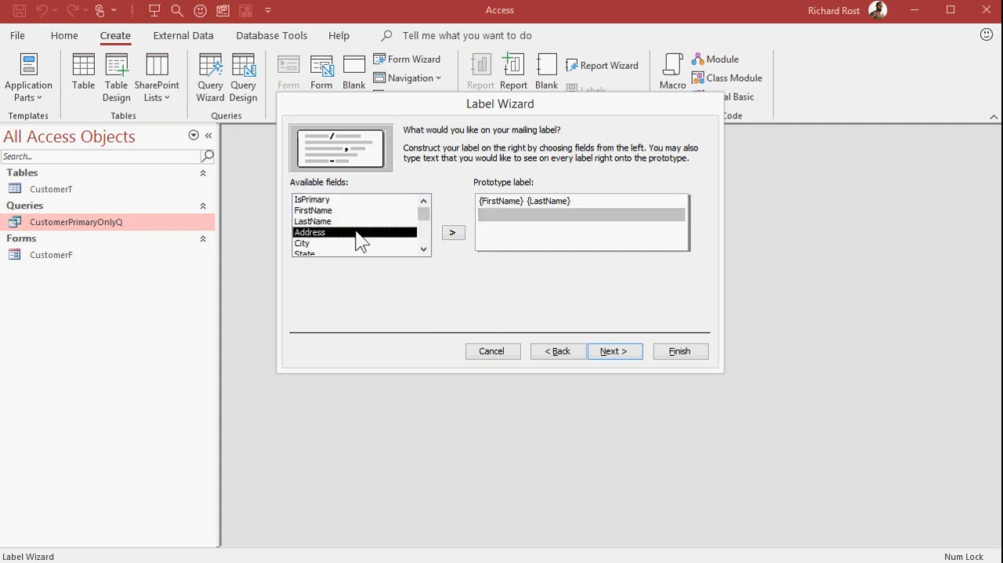
left_click(453, 233)
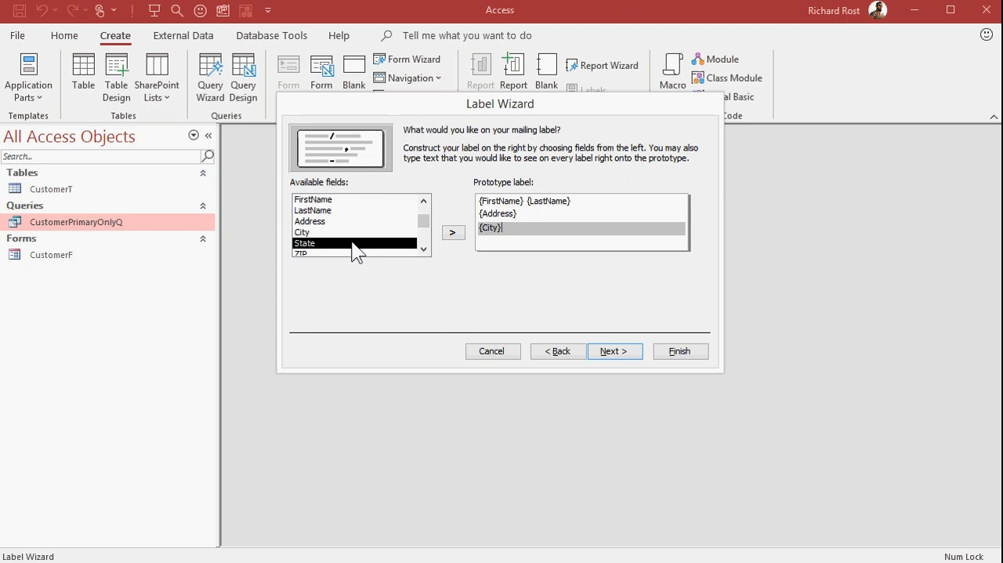
left_click(453, 232)
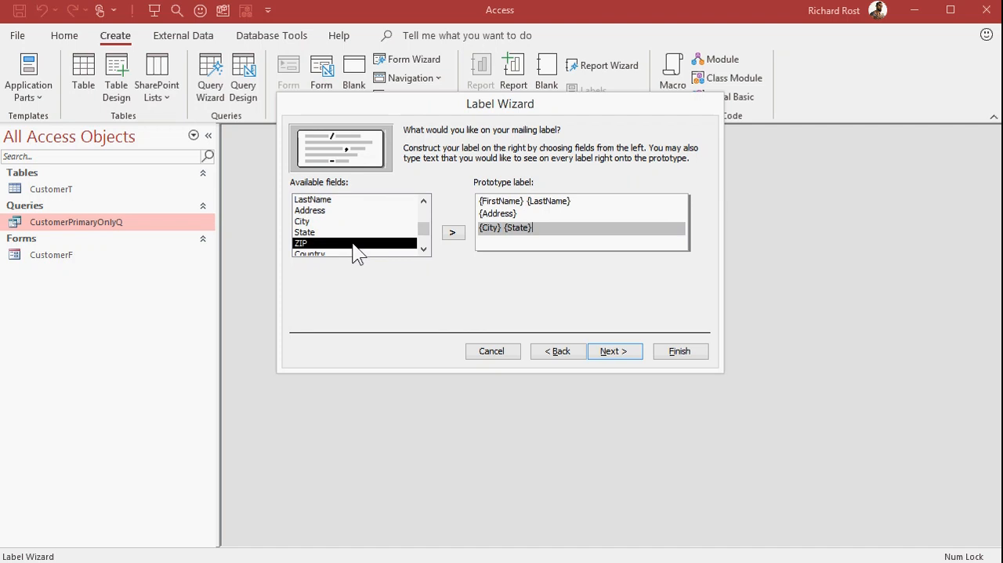
left_click(453, 232)
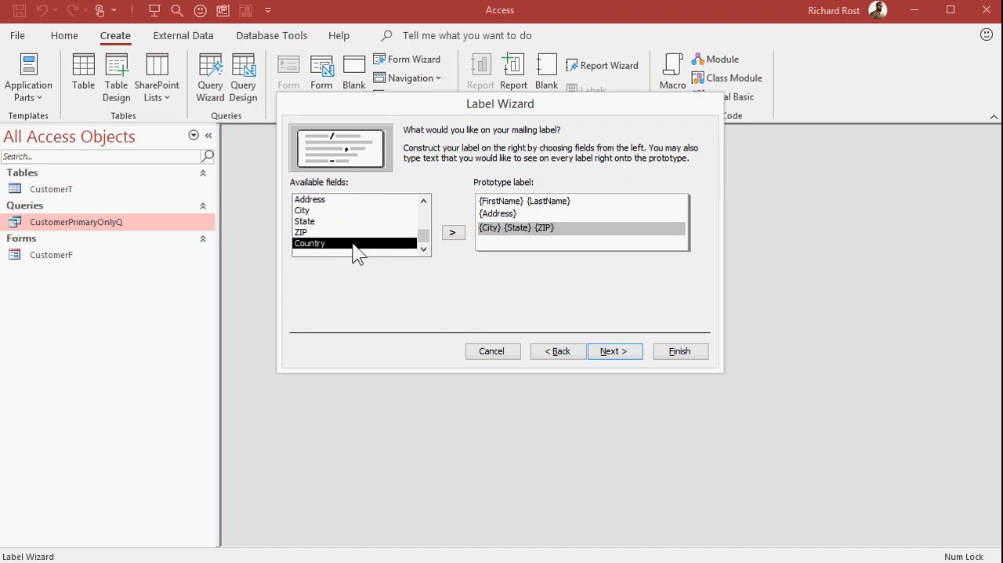
left_click(615, 350)
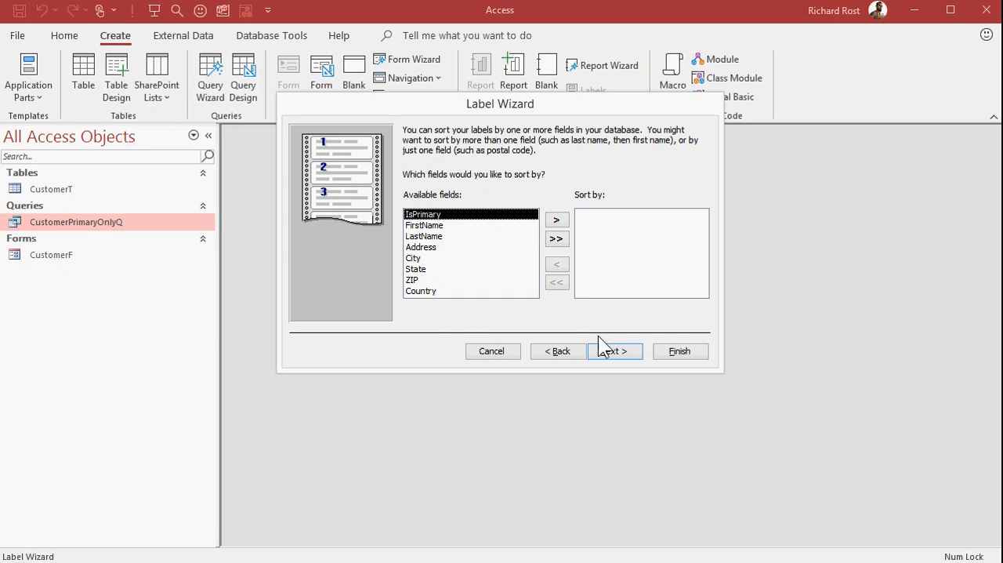
mouse_move(474, 237)
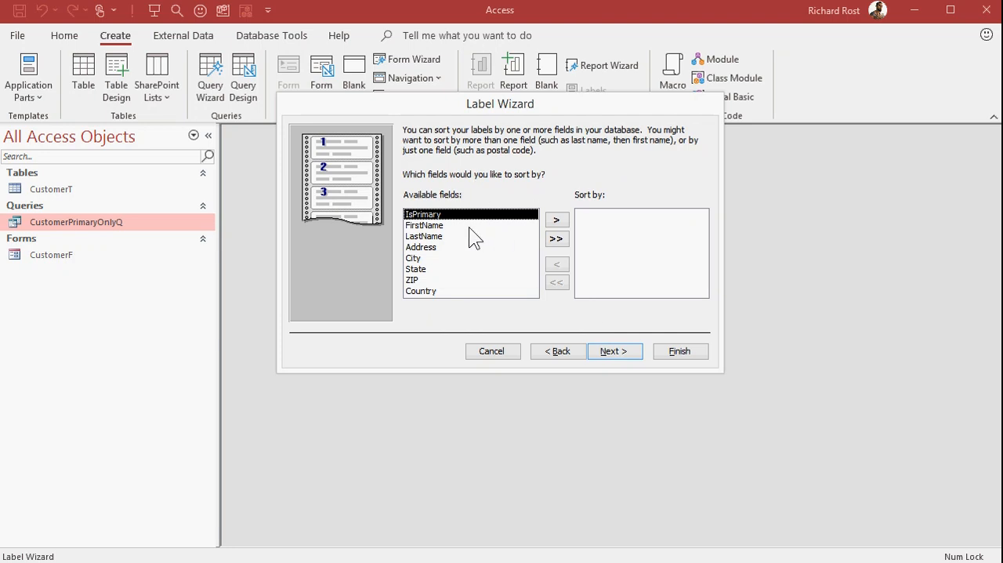
left_click(557, 220)
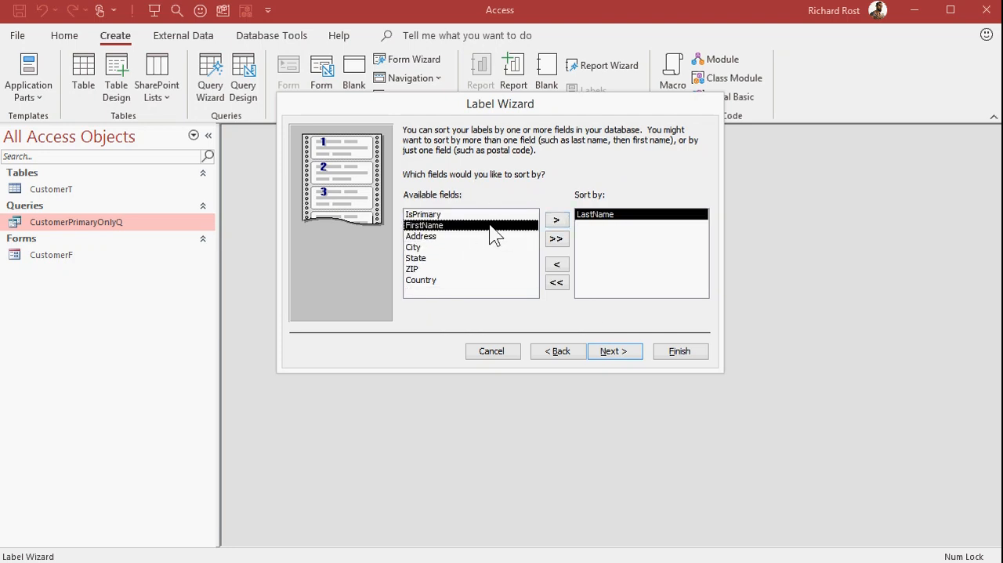
left_click(615, 351)
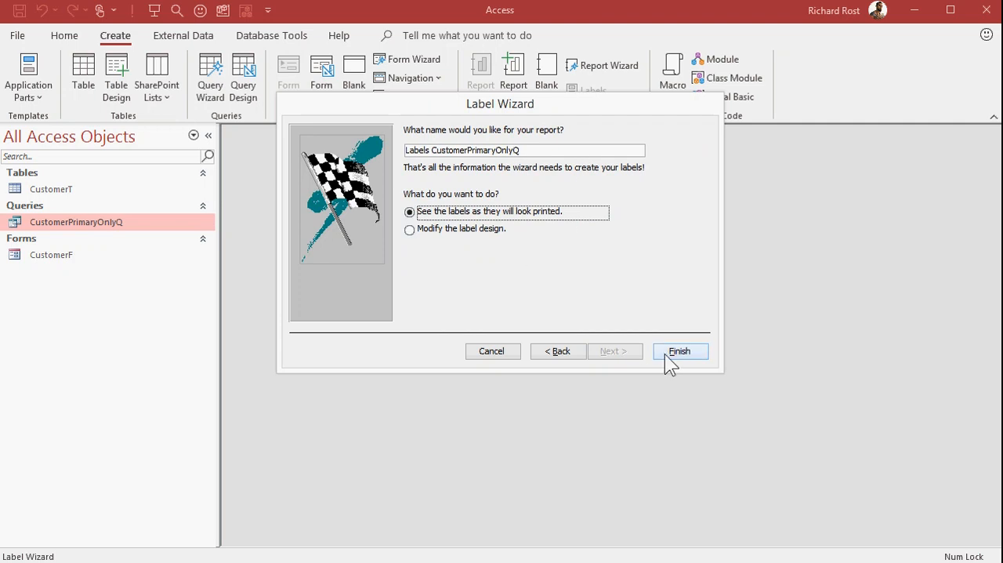
left_click(679, 351)
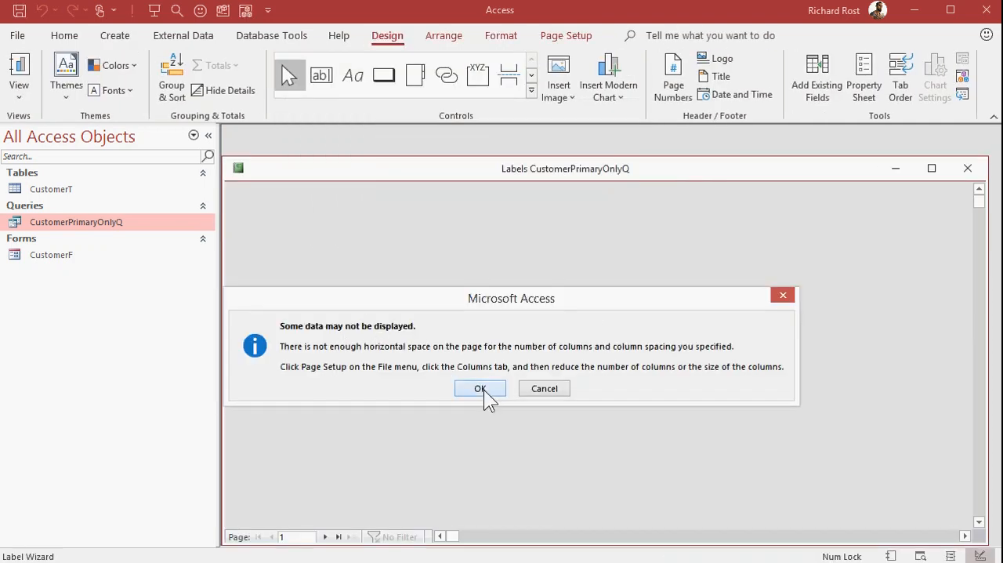
- Dismiss the spacing warning and close the three-label report preview
left_click(480, 388)
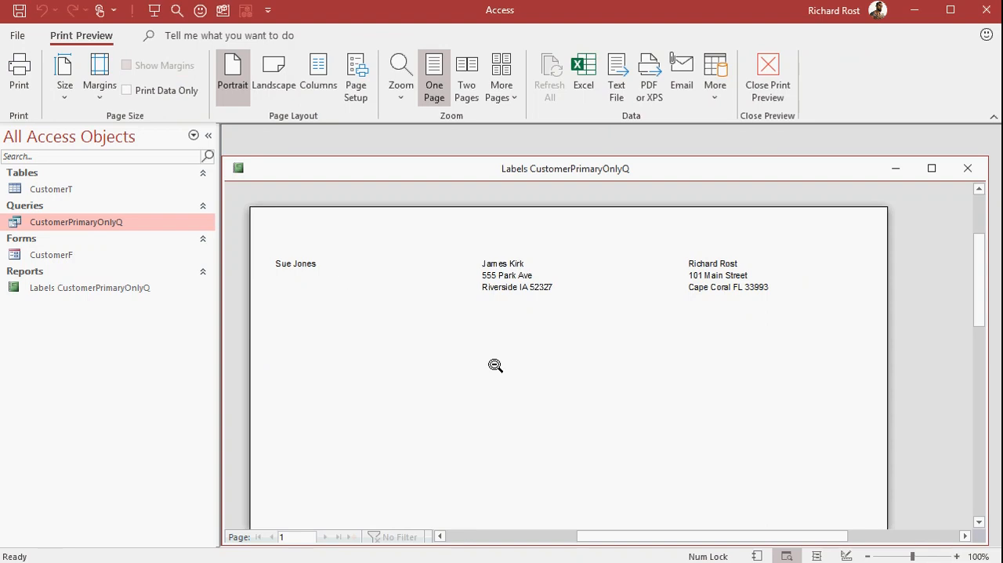
mouse_move(416, 288)
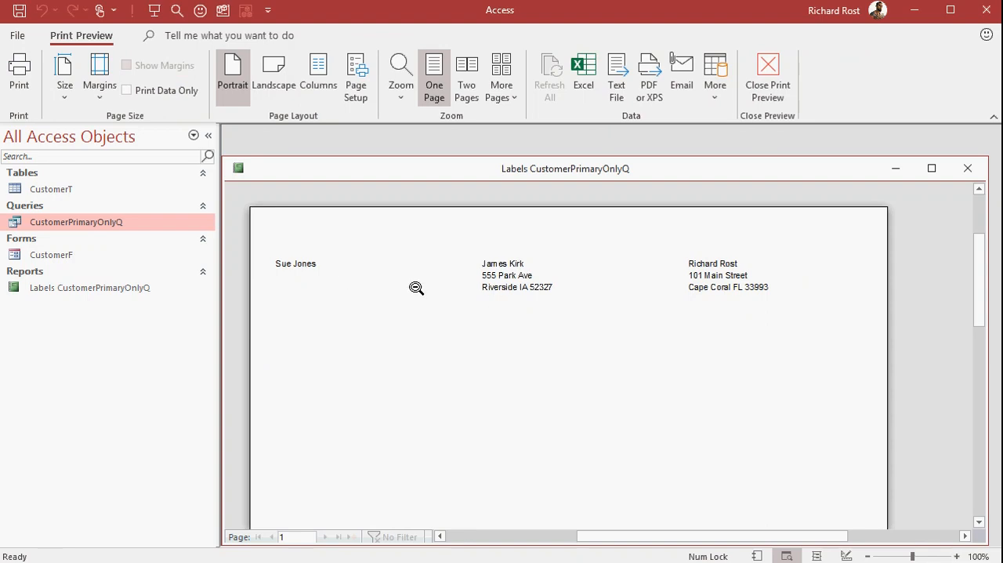
mouse_move(435, 370)
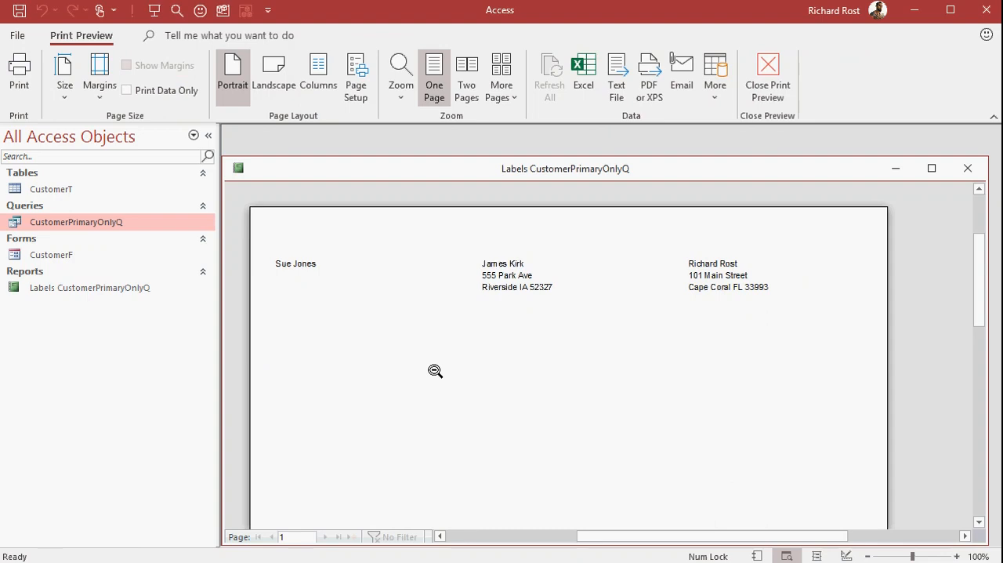
left_click(767, 75)
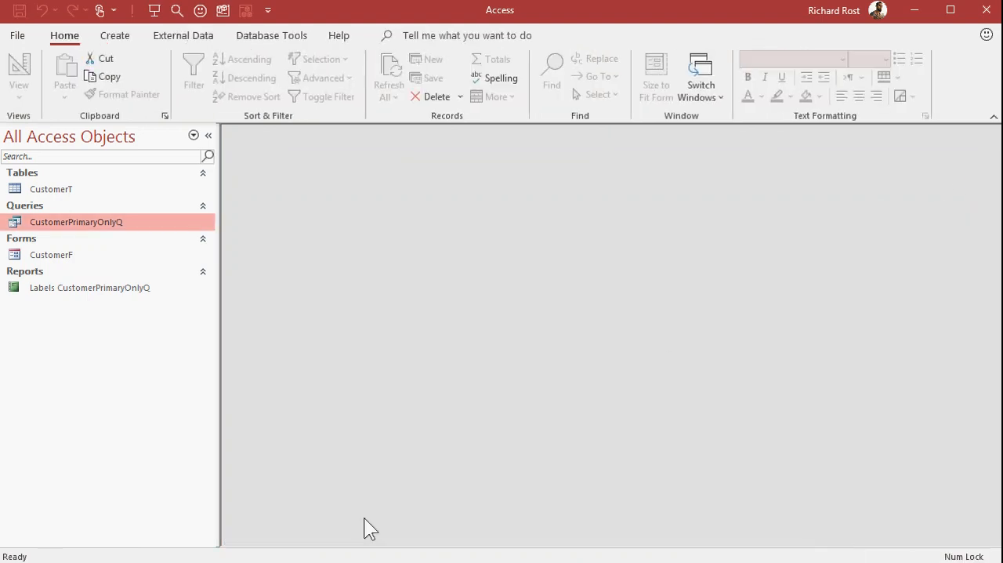
- Rename the labels report to CustomerMailingLabelPrimaryOnlyR, then reopen the CustomerF form
left_click(90, 287)
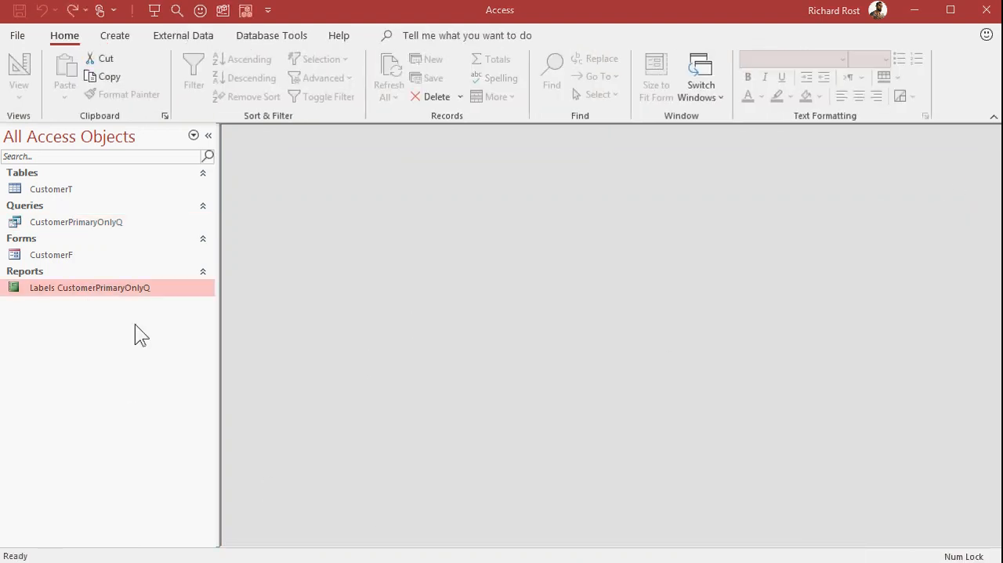
right_click(89, 287)
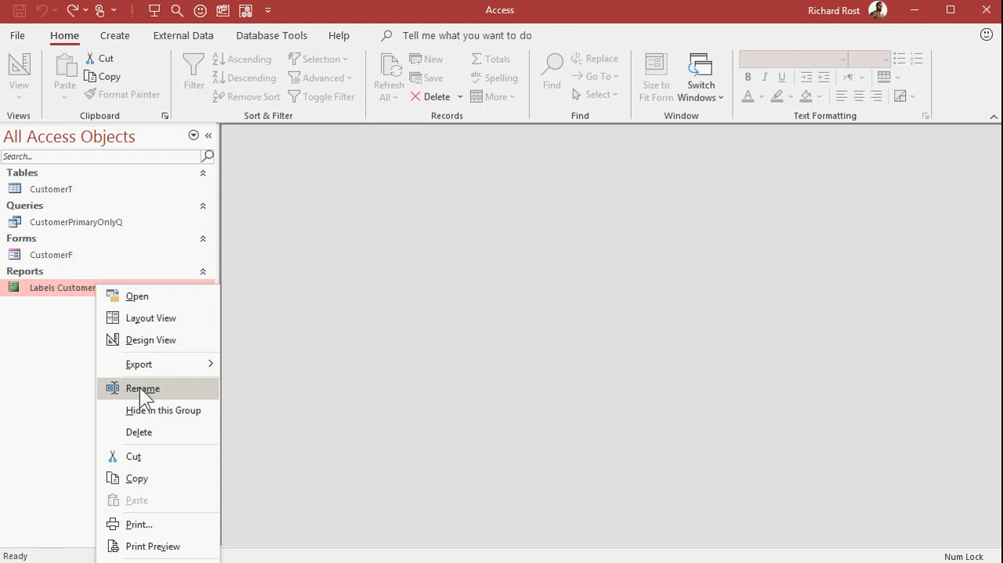
left_click(141, 388)
type("CustomerMailingLabelR")
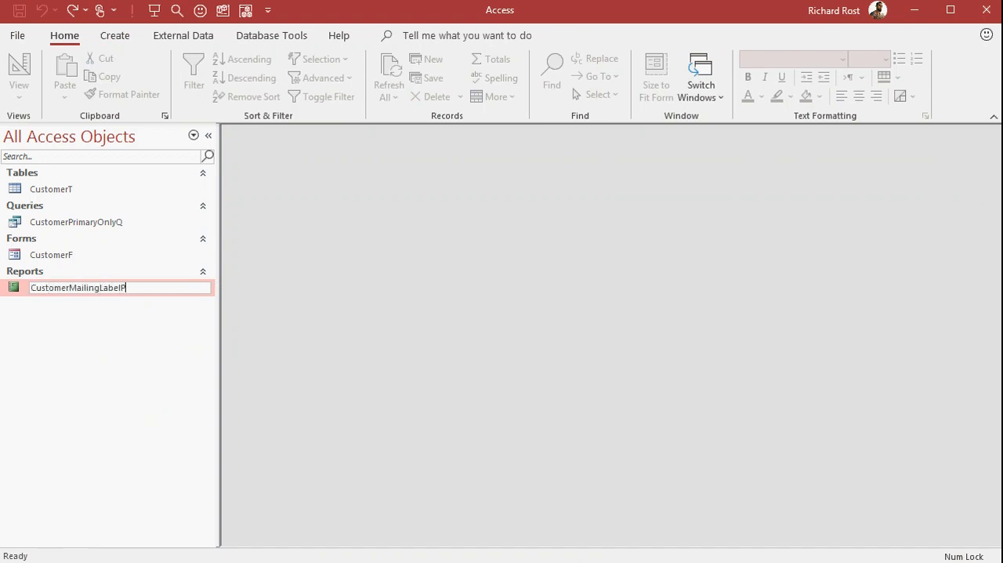
key("Return")
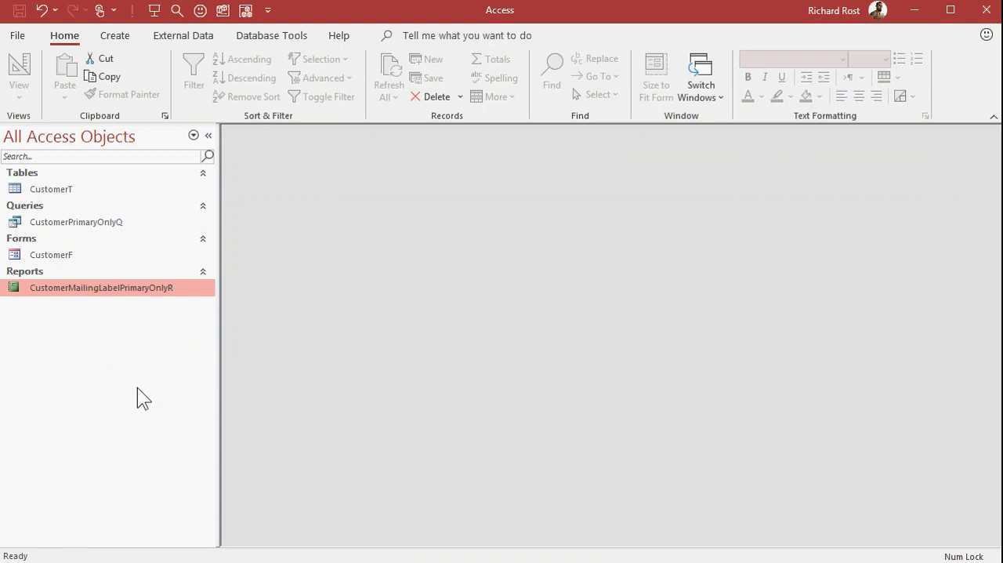
mouse_move(326, 298)
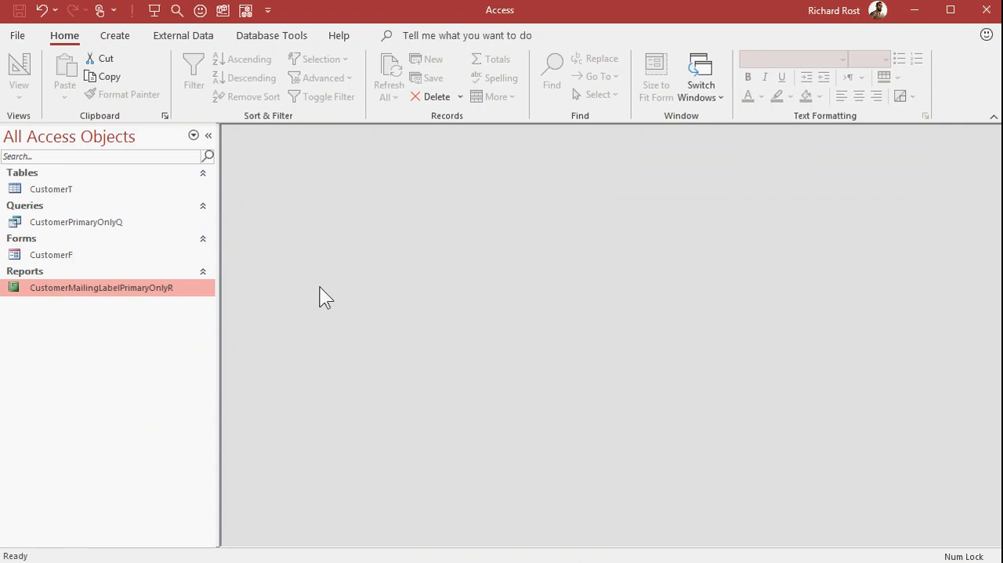
double_click(51, 254)
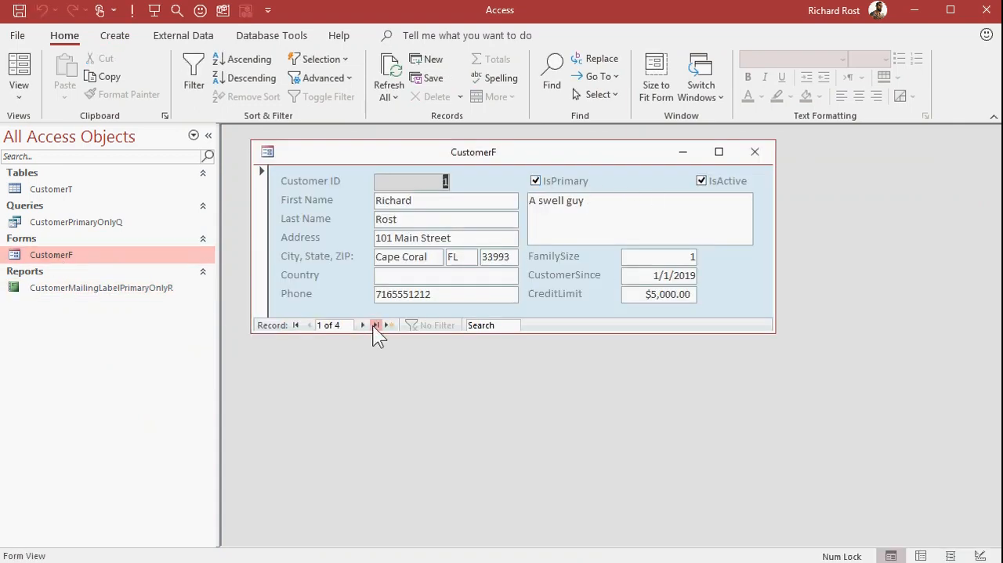
- Jump to the last customer record in CustomerF, then navigate back through the records
left_click(377, 325)
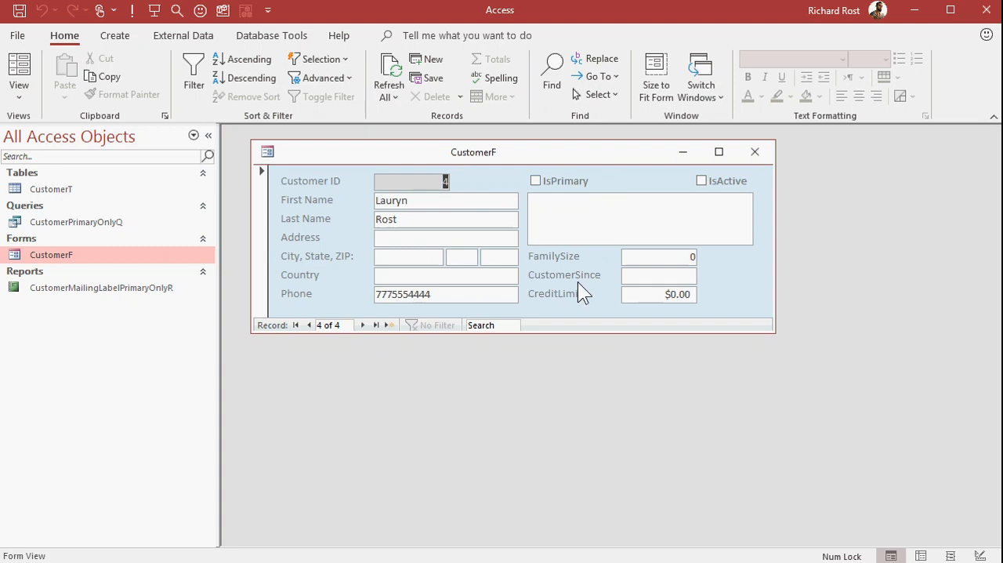
left_click(295, 324)
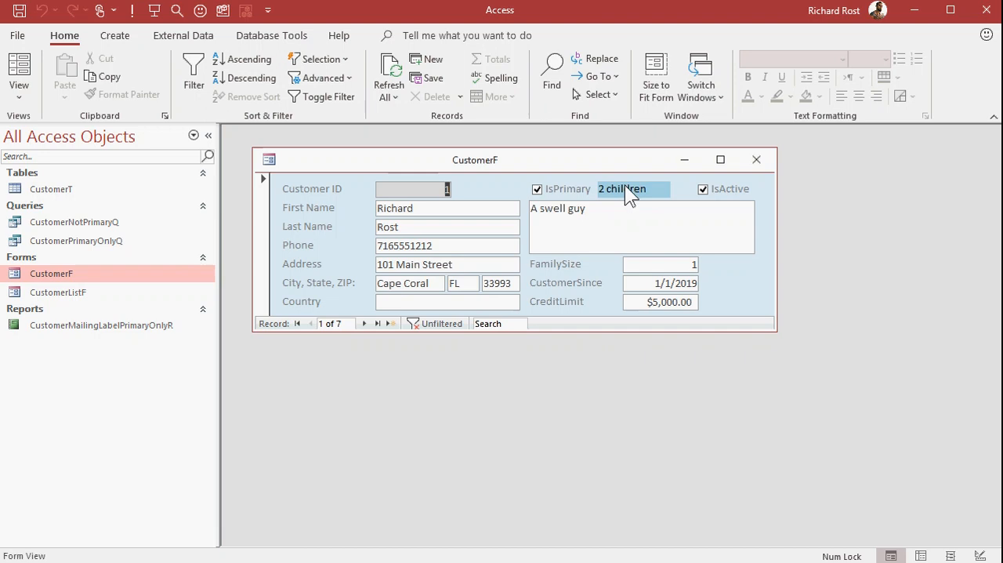
mouse_move(632, 196)
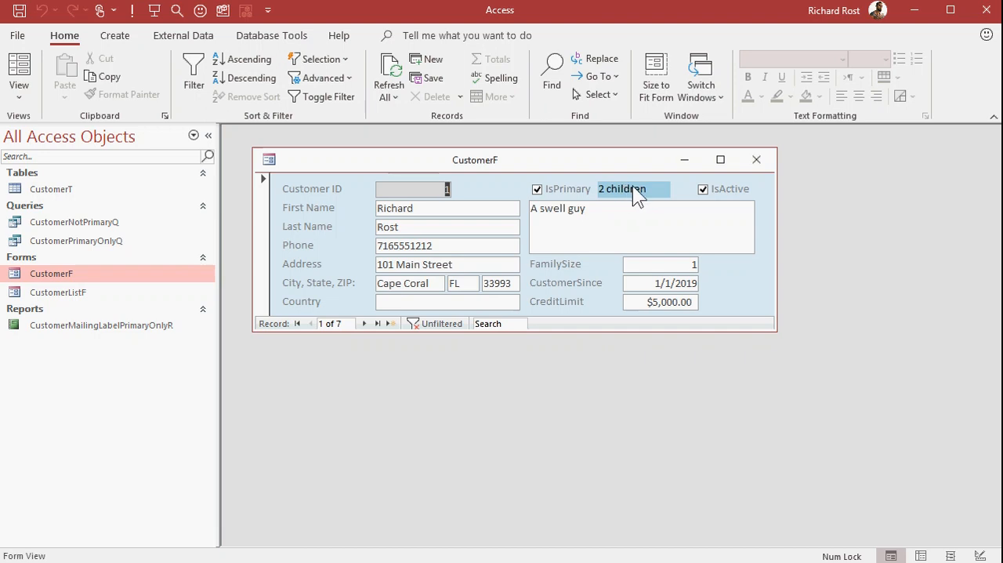
left_click(328, 97)
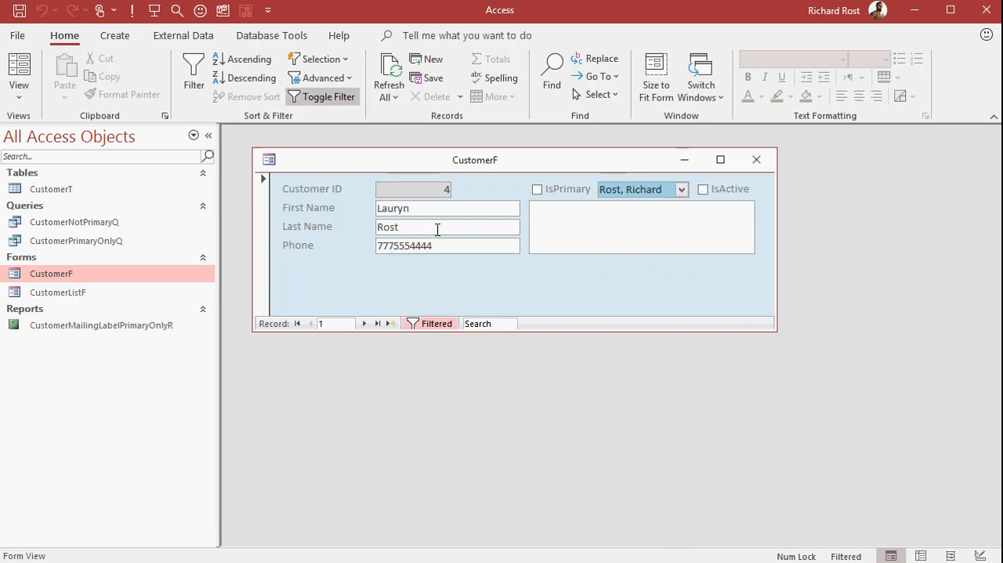
left_click(365, 323)
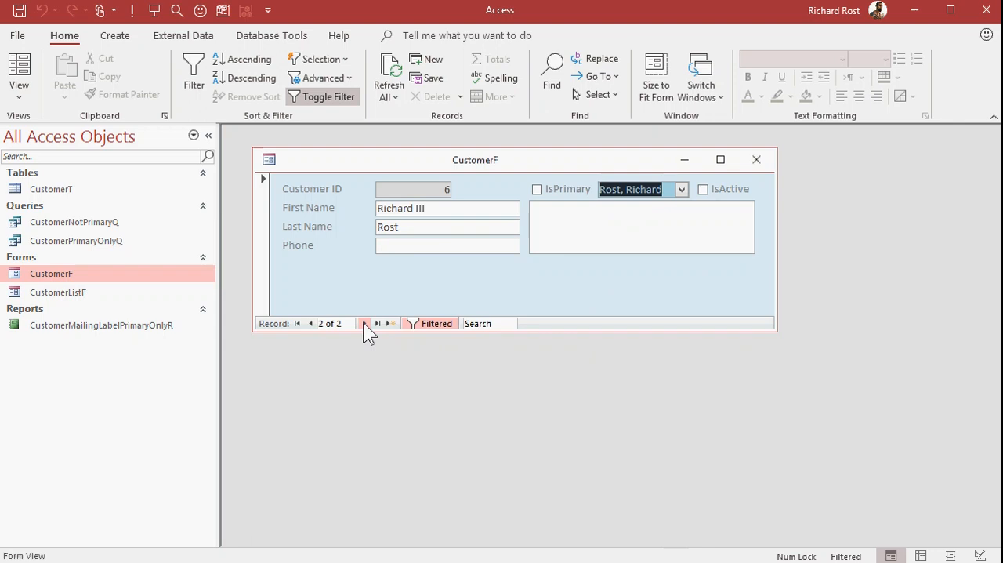
mouse_move(385, 280)
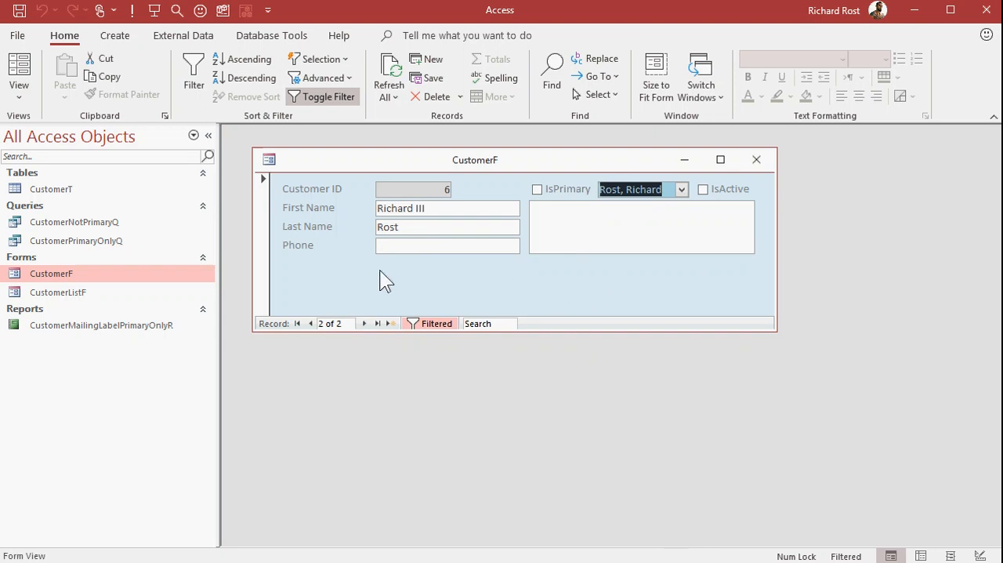
mouse_move(322, 281)
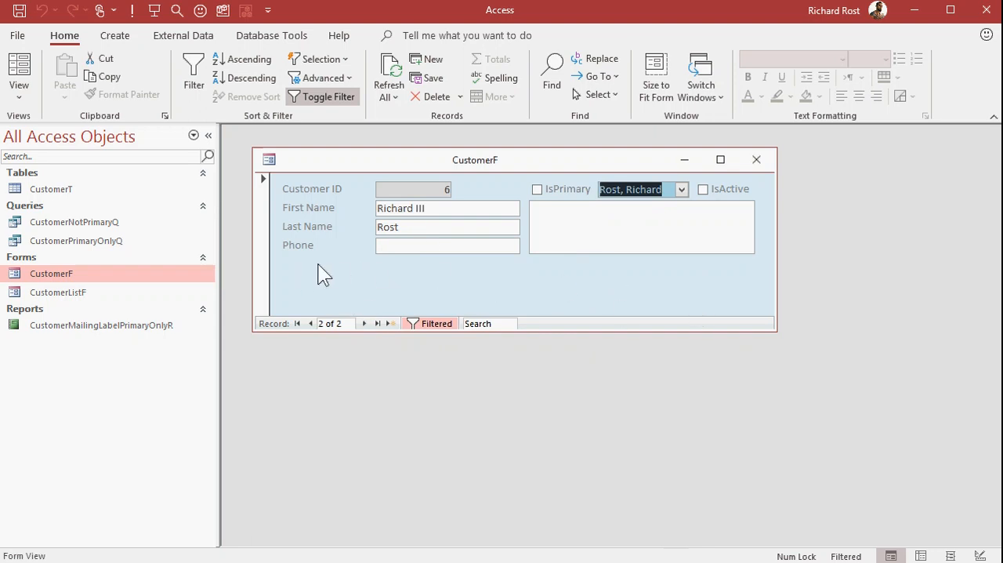
mouse_move(467, 324)
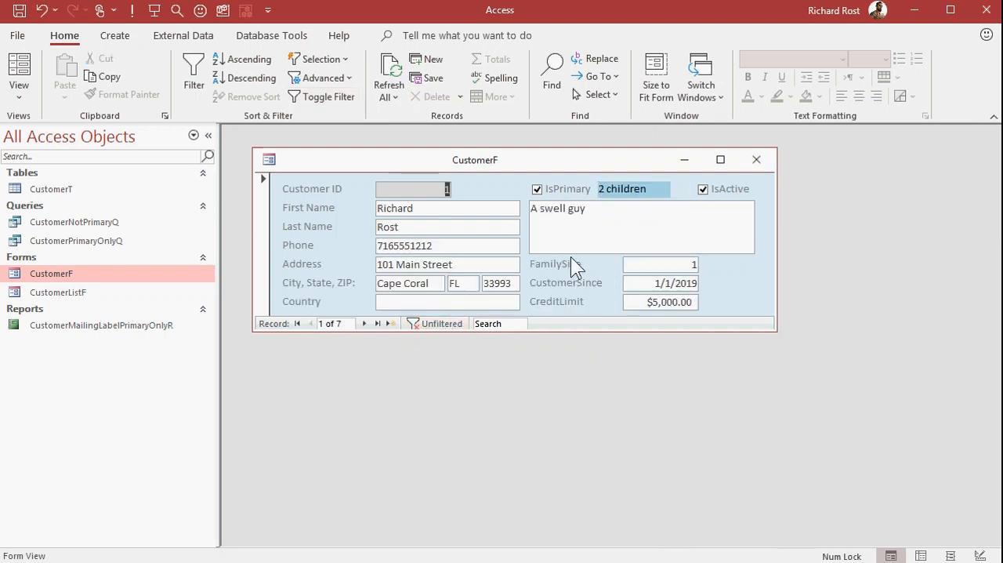
mouse_move(578, 306)
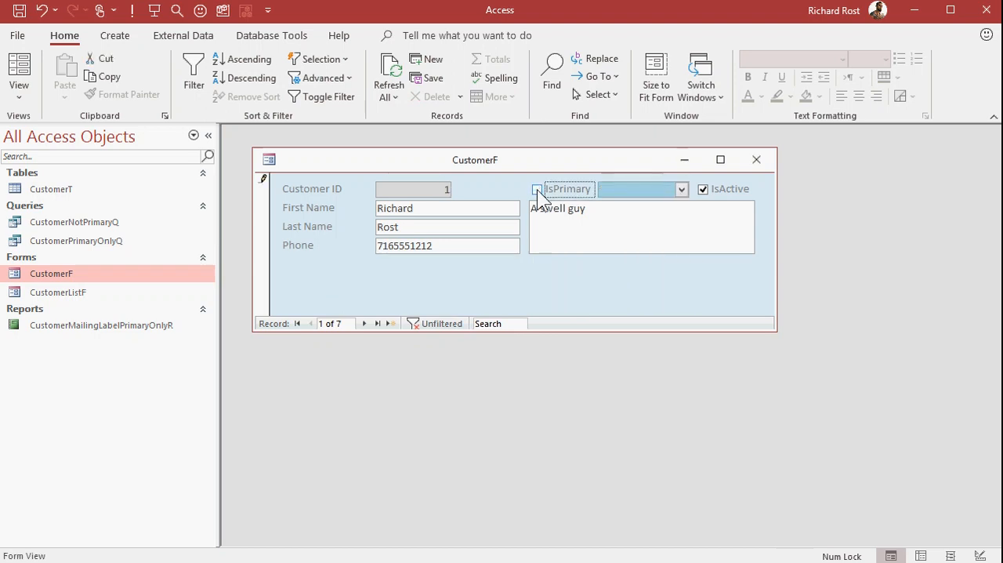
left_click(378, 323)
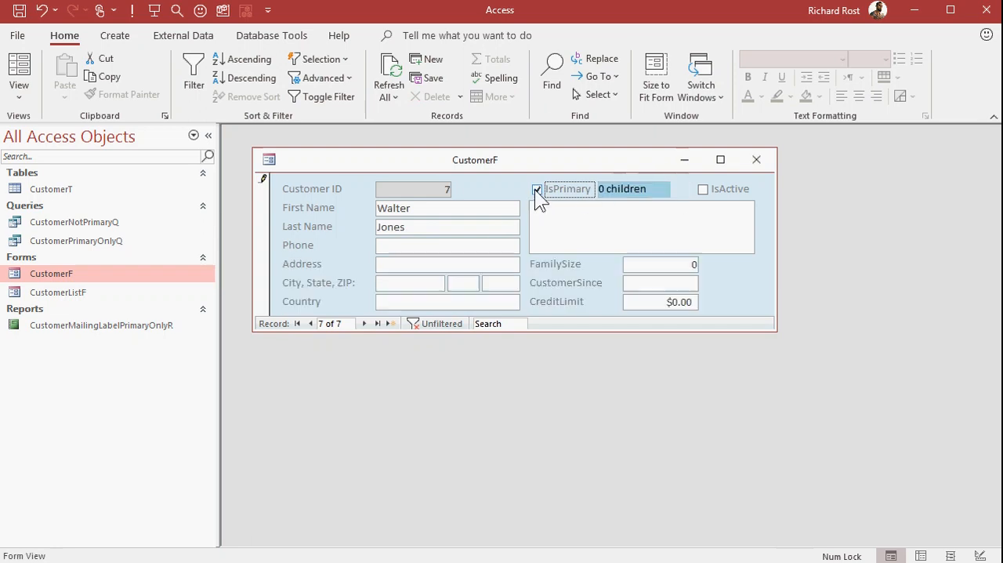
left_click(681, 189)
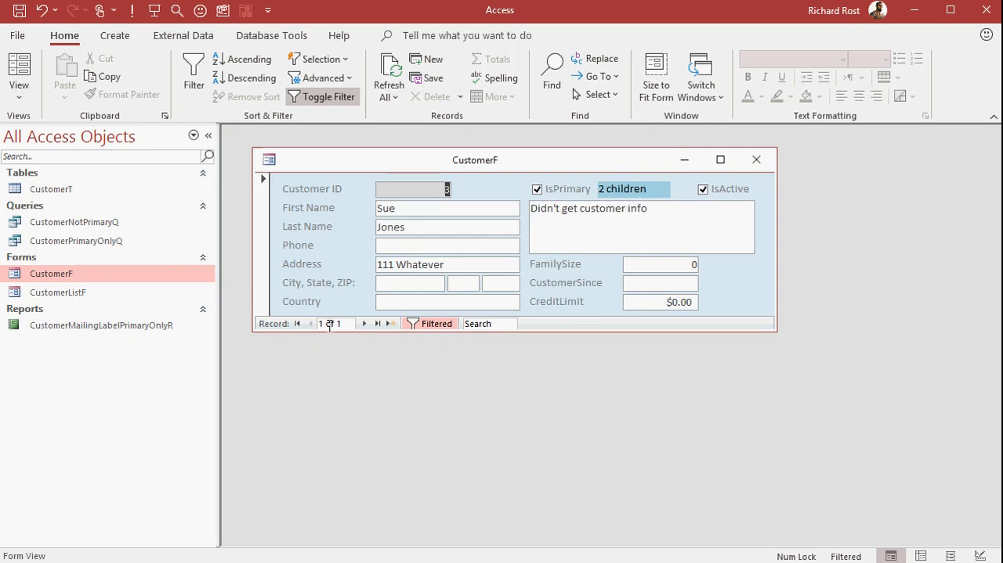
left_click(428, 323)
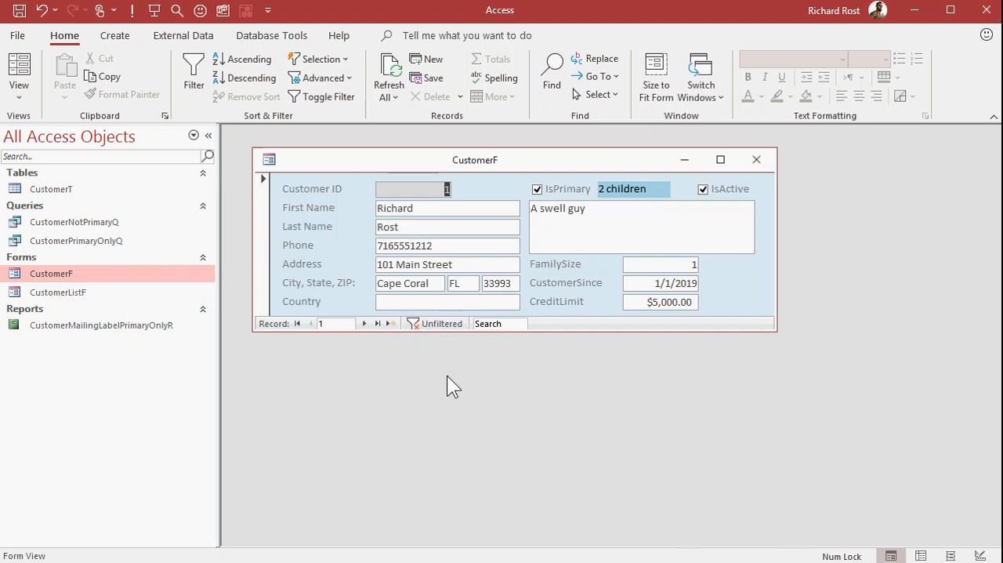
left_click(364, 323)
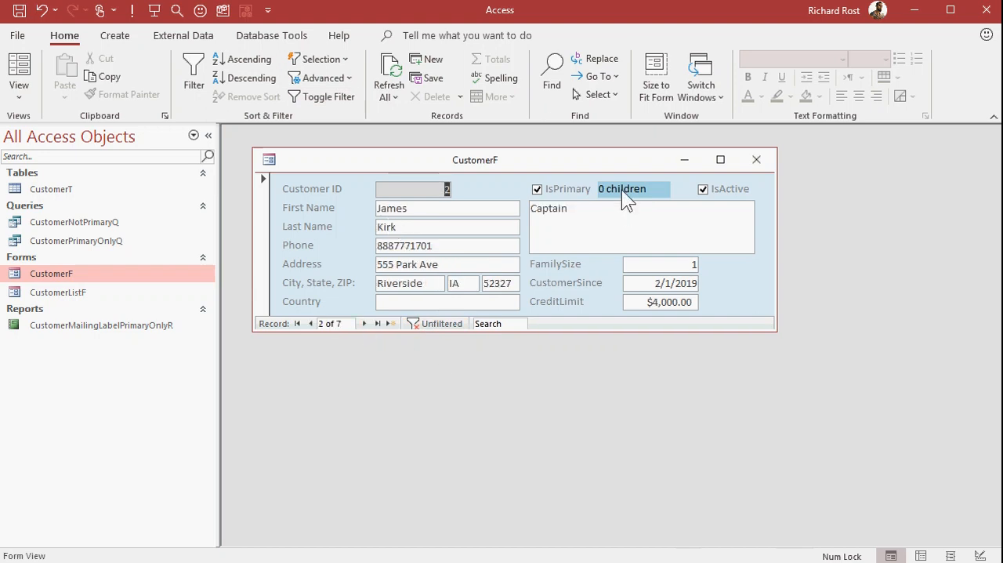
left_click(377, 323)
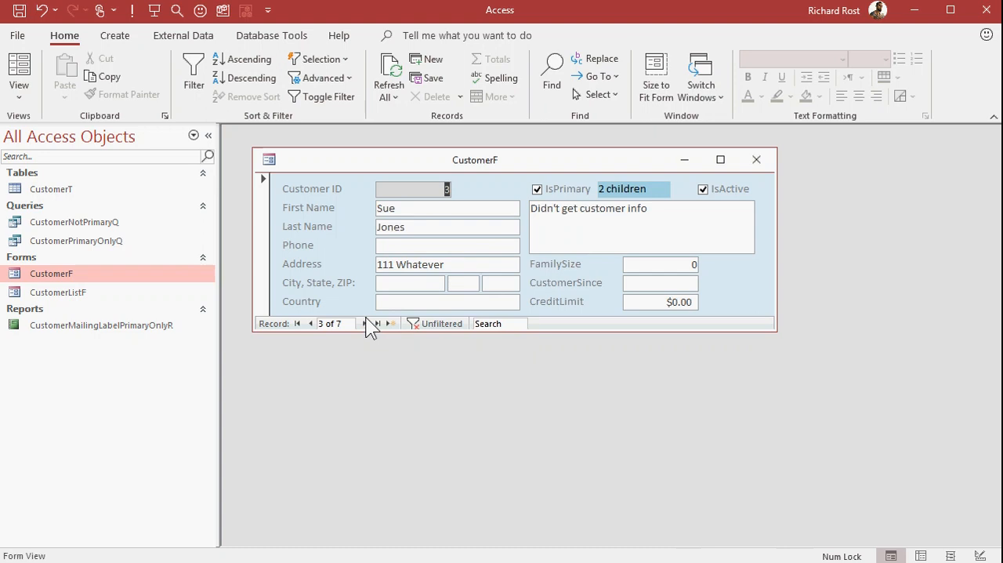
mouse_move(375, 326)
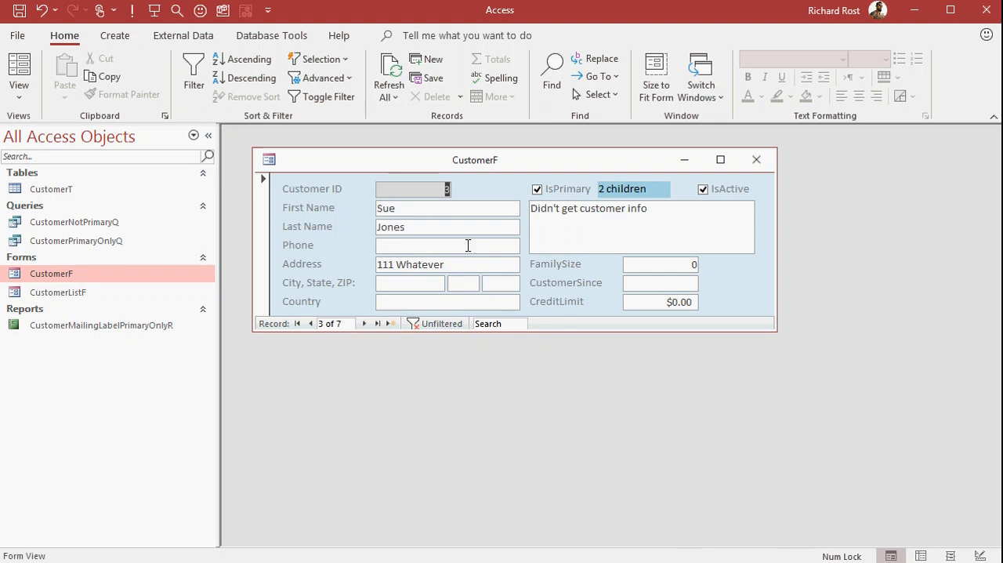
left_click(364, 323)
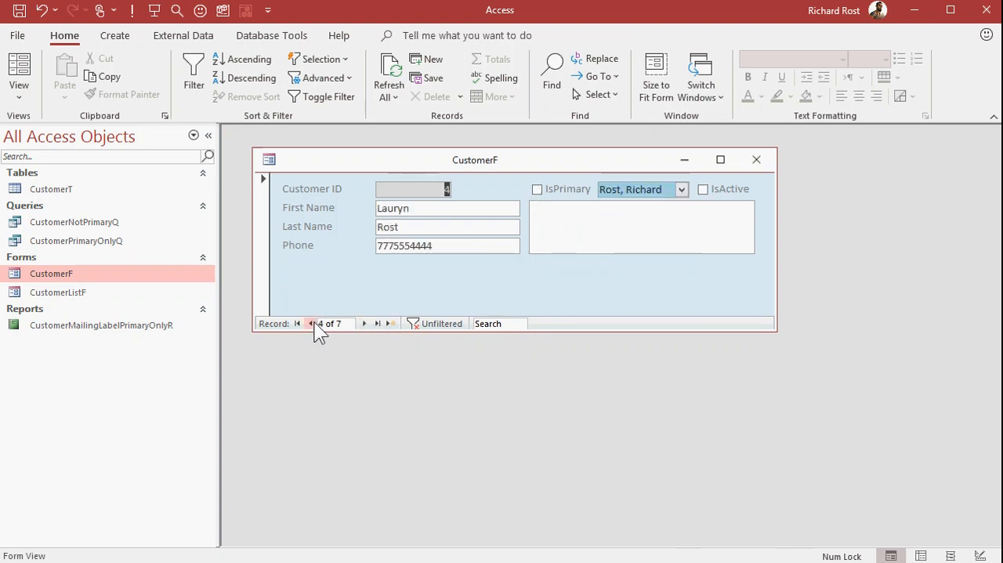
left_click(310, 323)
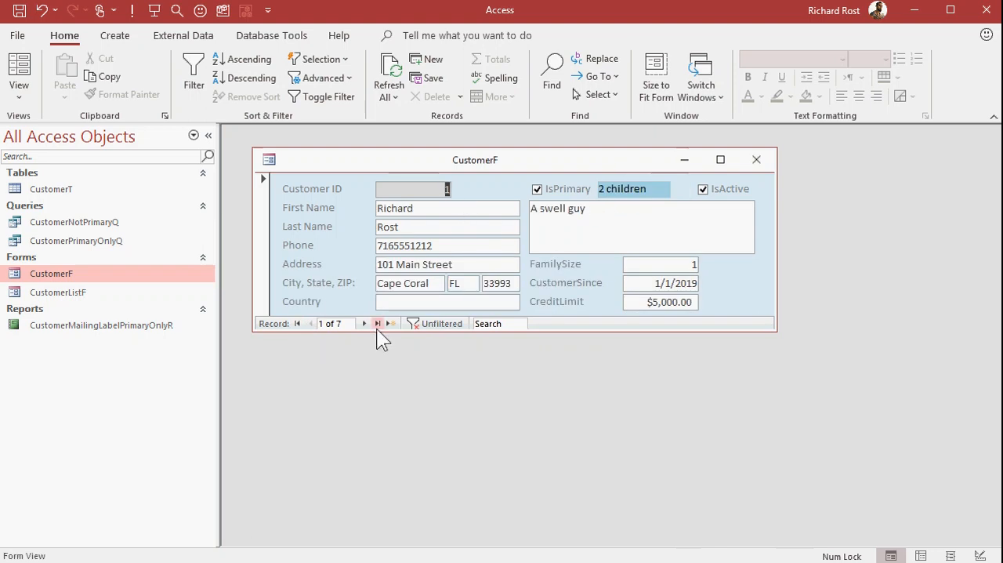
left_click(756, 159)
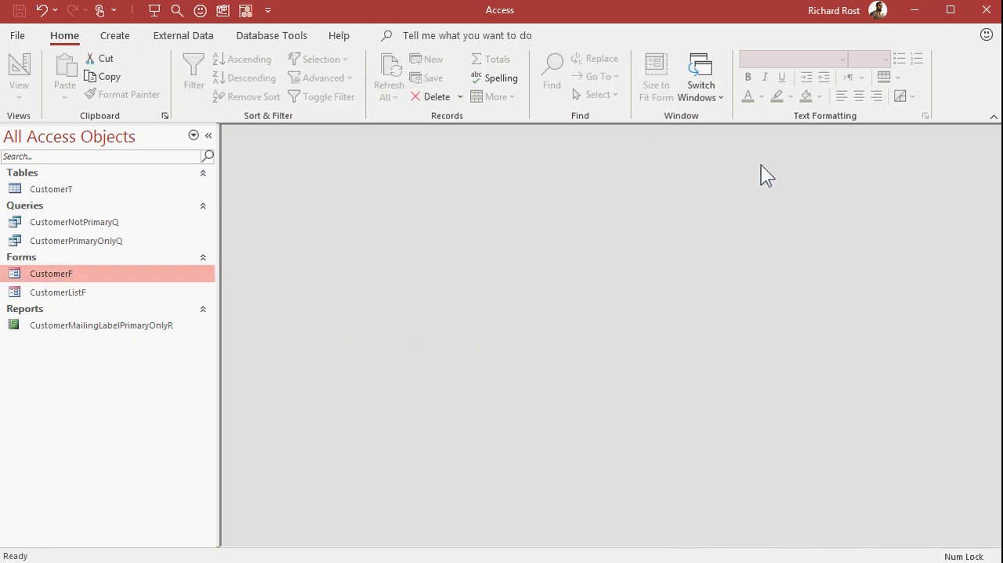
- Open CustomerListF, list Sue Jones's and Richard Rost's children, and open Richard III's record
double_click(58, 292)
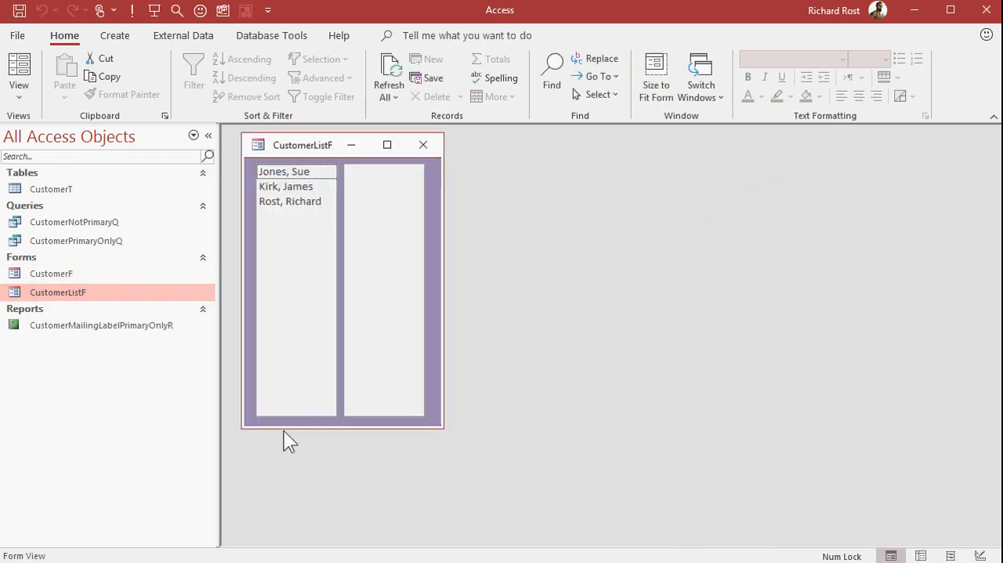
left_click(283, 170)
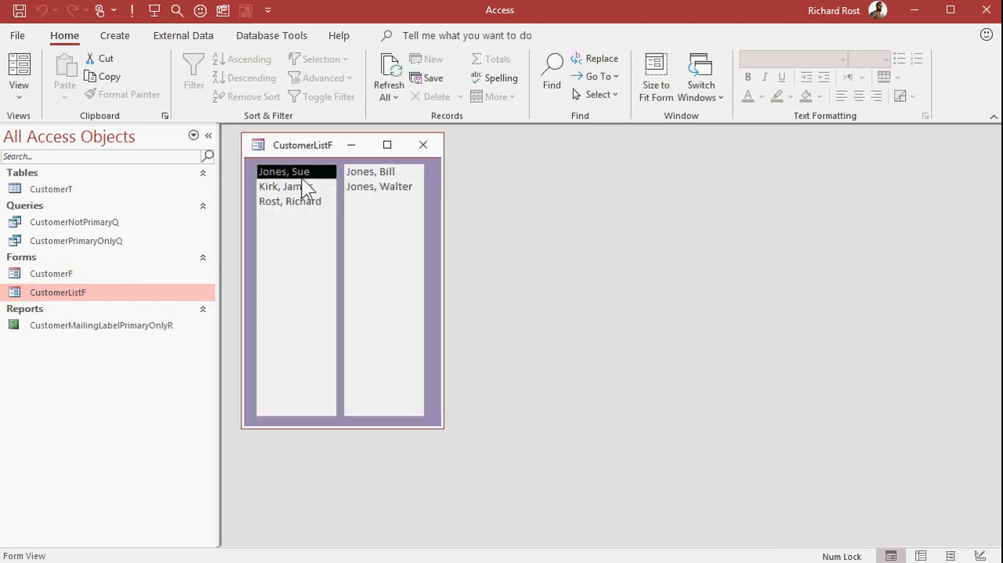
left_click(290, 201)
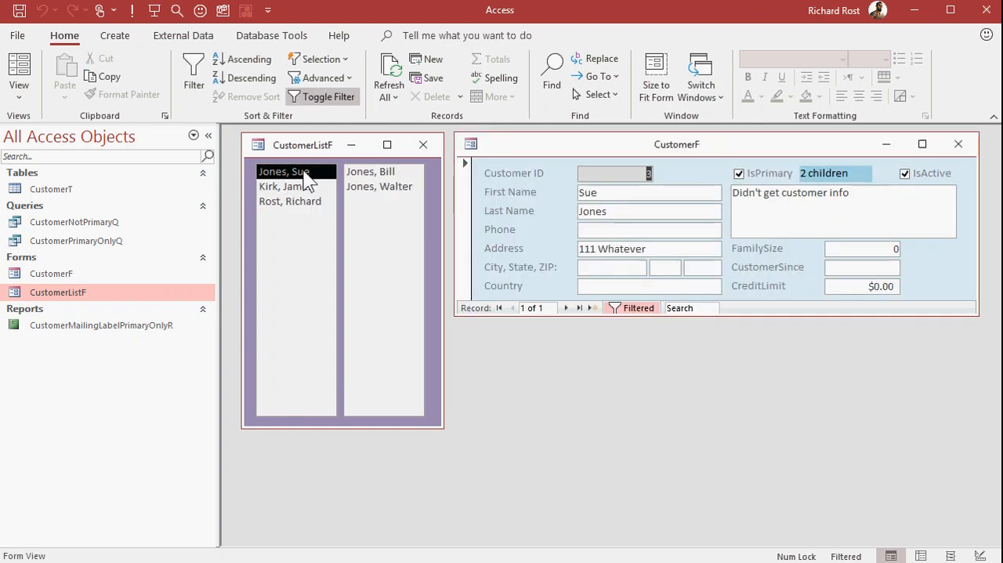
left_click(289, 200)
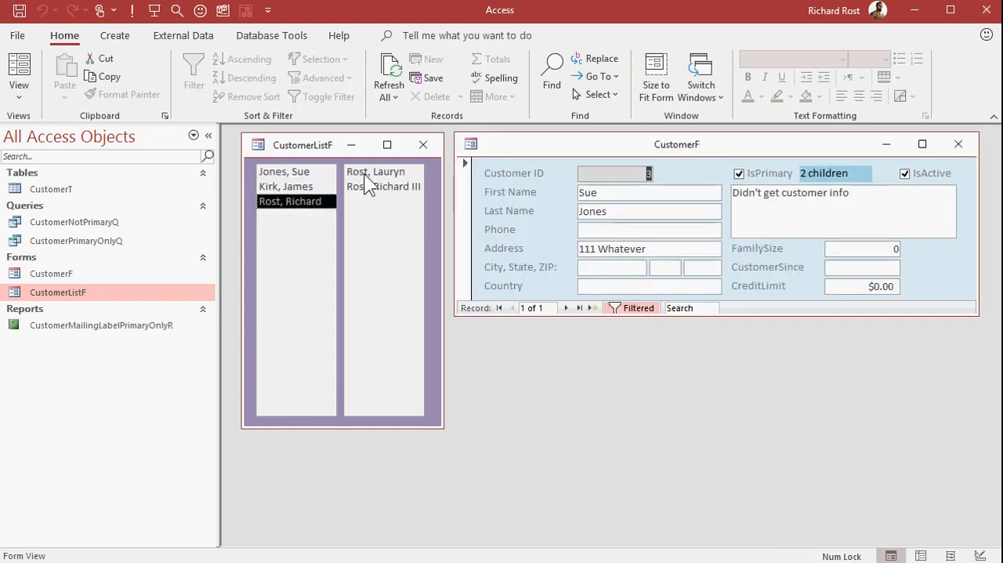
left_click(384, 186)
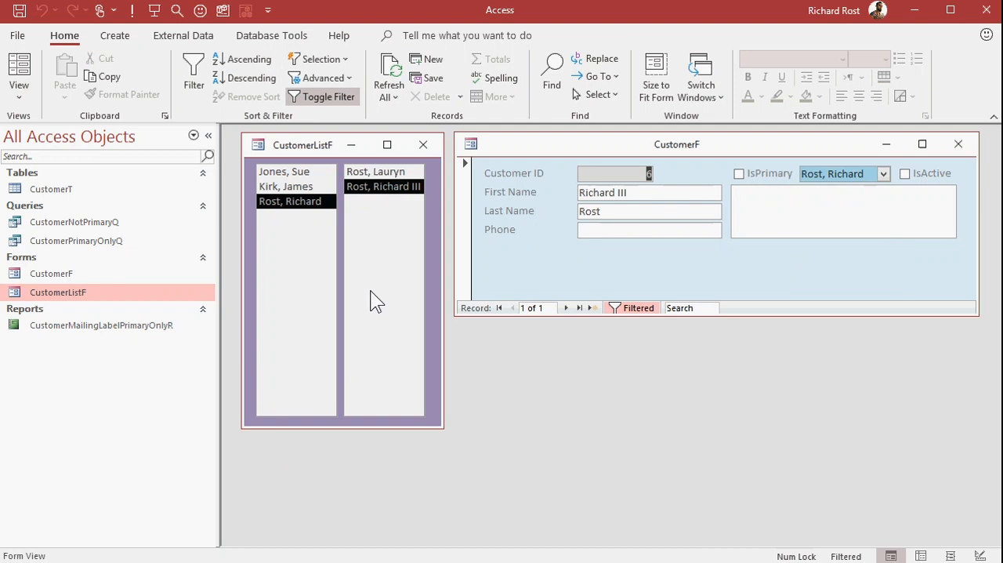
mouse_move(314, 198)
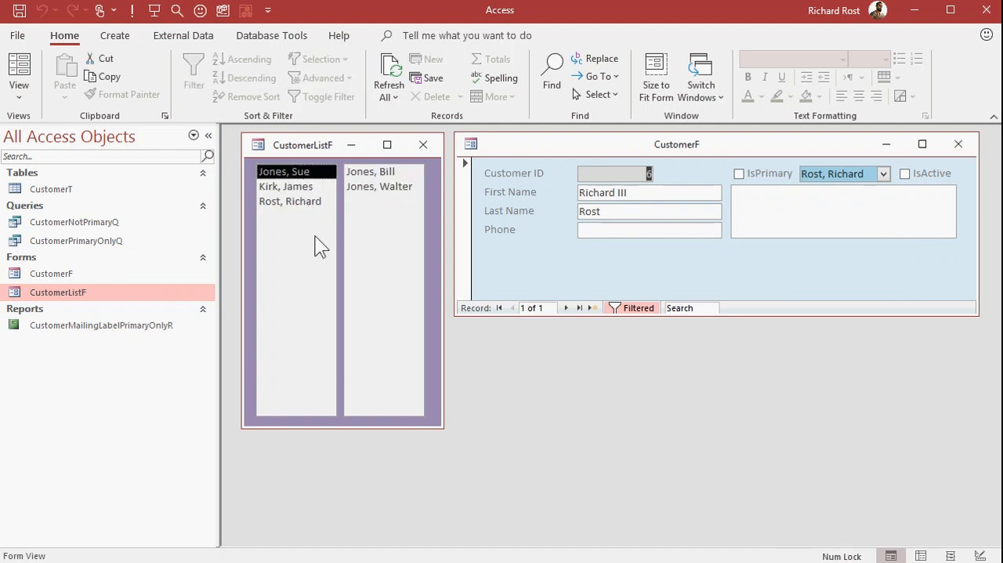
mouse_move(376, 278)
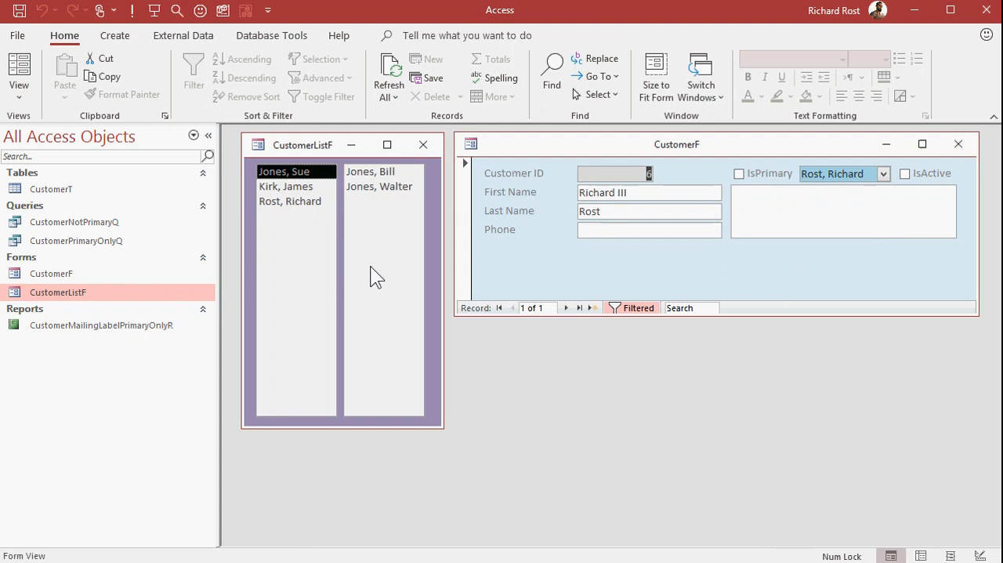